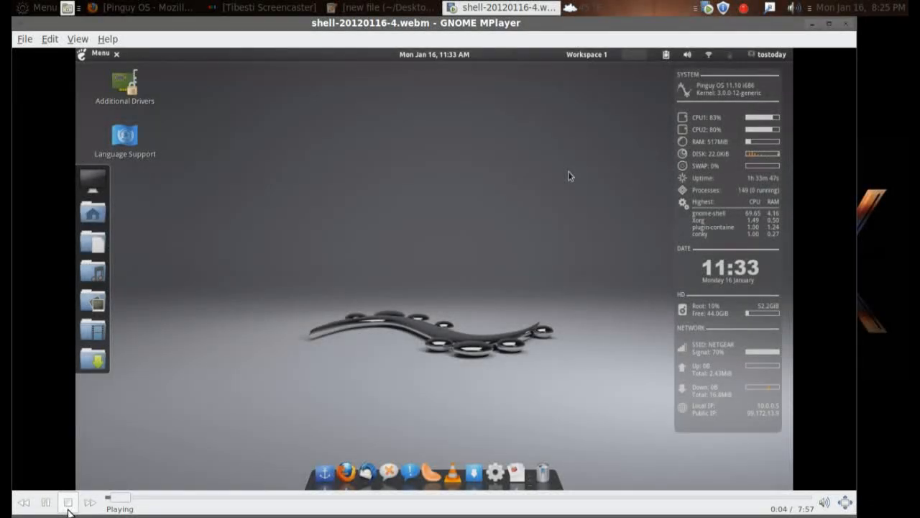
Pause then resume the tour as the launcher steps through its top-bar category buttons.
{"action": "left_click", "coordinate": [67, 502]}
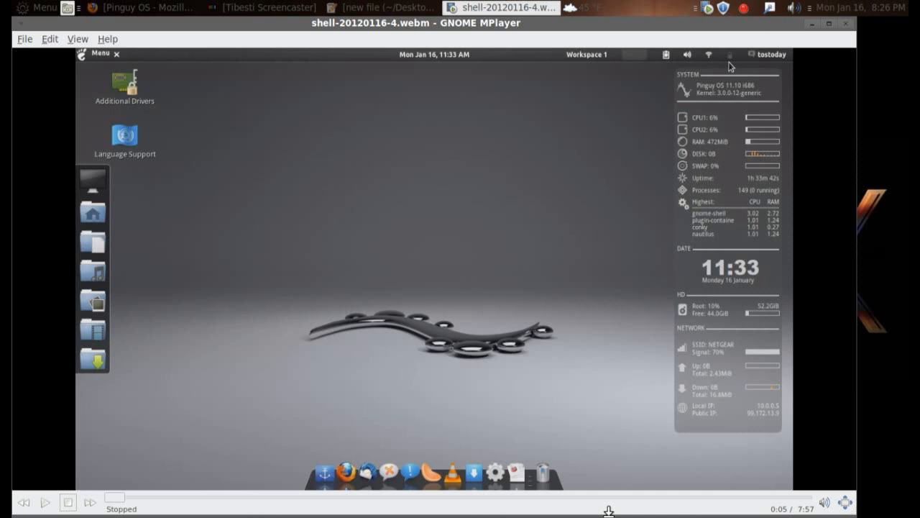
{"action": "mouse_move", "coordinate": [561, 396]}
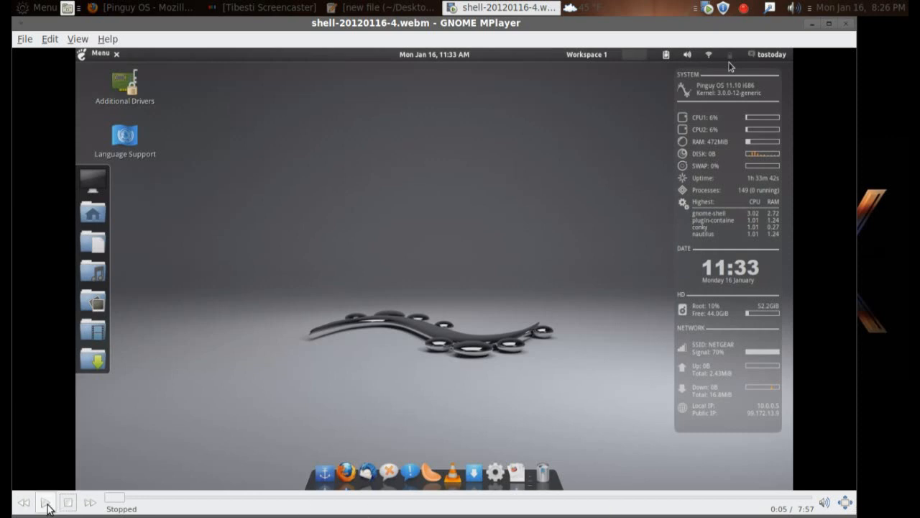
{"action": "left_click", "coordinate": [46, 502]}
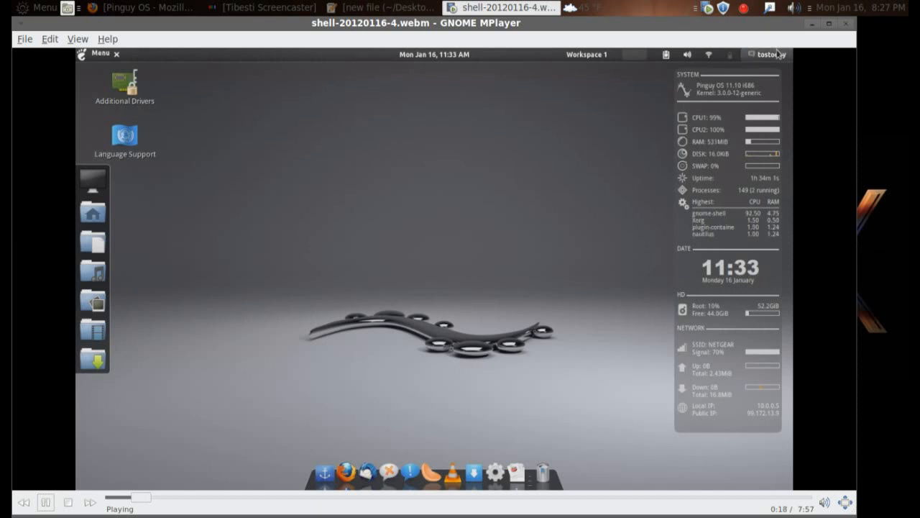
{"action": "left_click", "coordinate": [771, 54]}
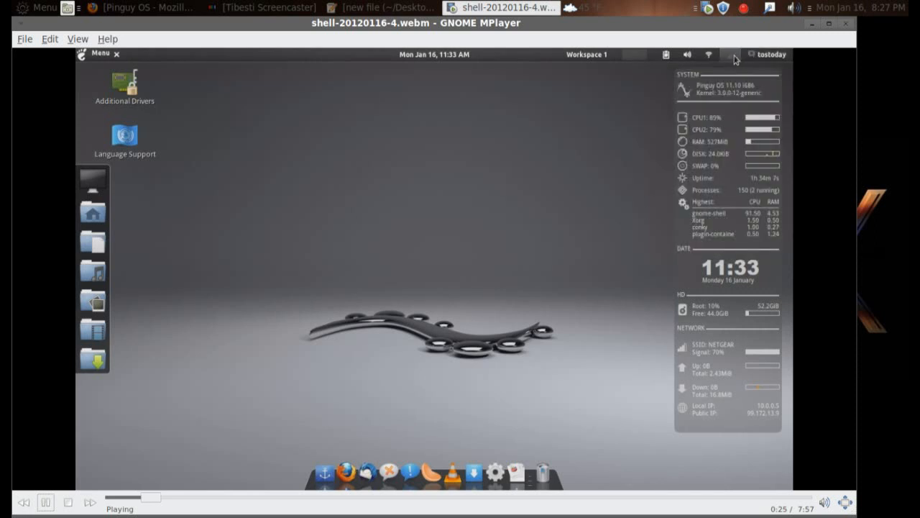
{"action": "left_click", "coordinate": [733, 55]}
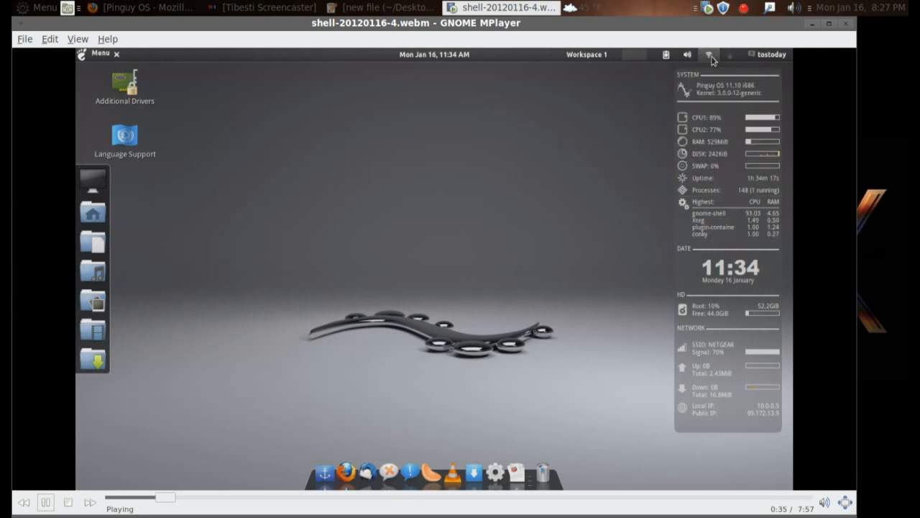
{"action": "left_click", "coordinate": [709, 55]}
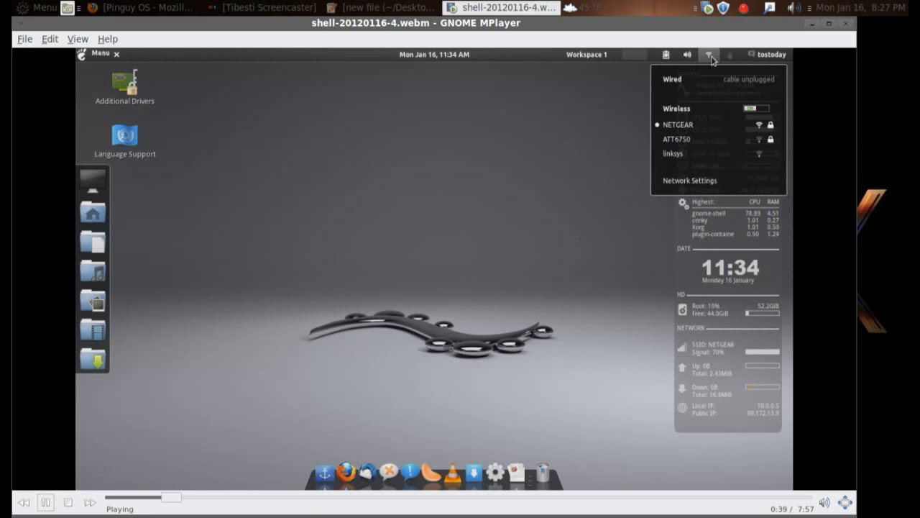
{"action": "left_click", "coordinate": [688, 54]}
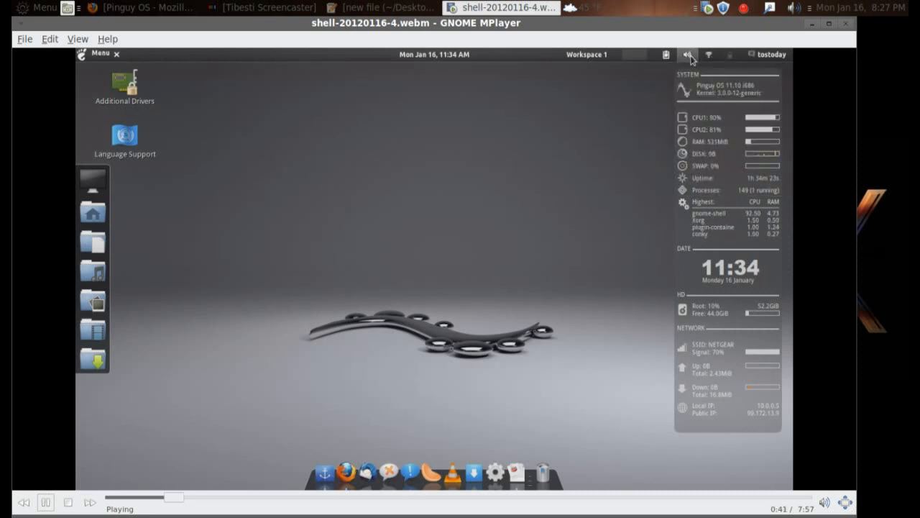
{"action": "left_click", "coordinate": [688, 55]}
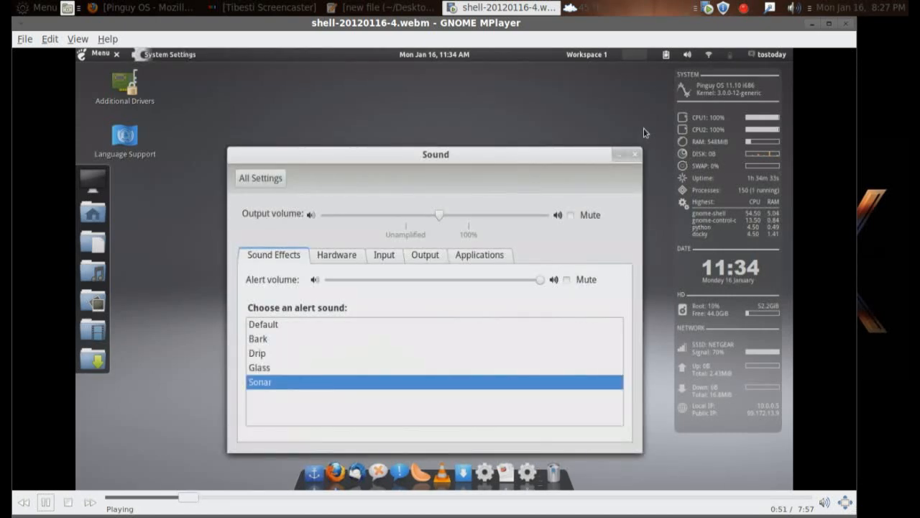
Let the tour continue across the remaining launcher categories back to the first one.
{"action": "left_click", "coordinate": [384, 254]}
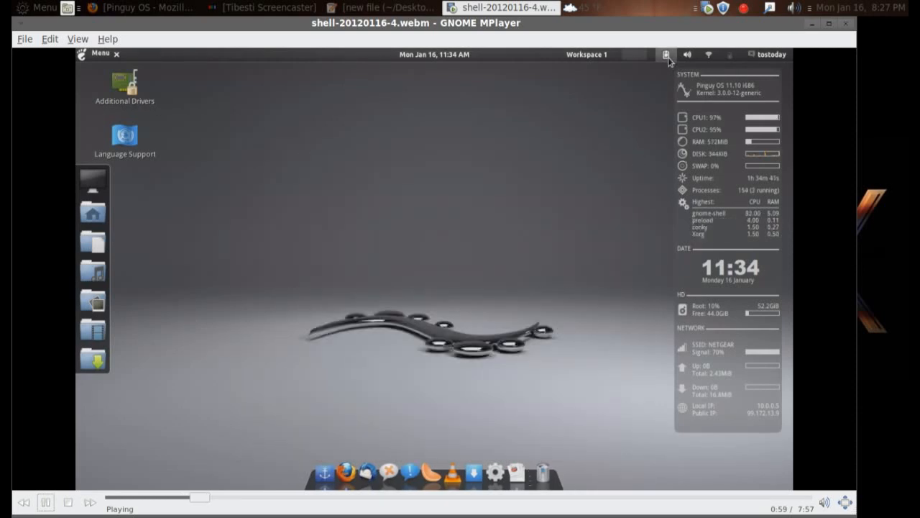
{"action": "left_click", "coordinate": [666, 55]}
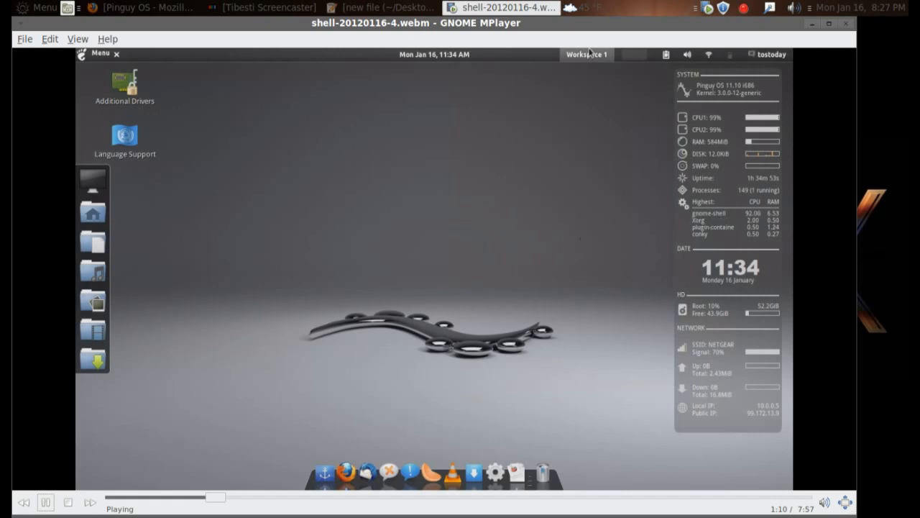
{"action": "left_click", "coordinate": [587, 55]}
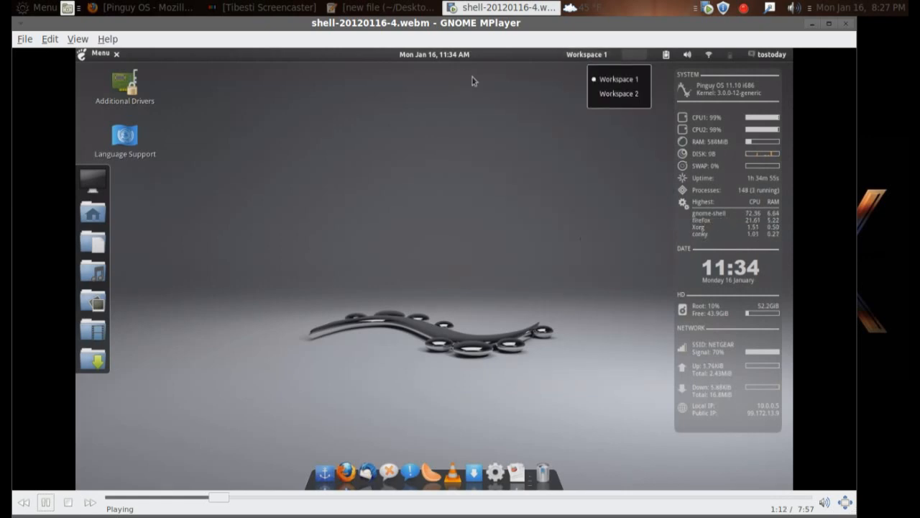
{"action": "left_click", "coordinate": [434, 55]}
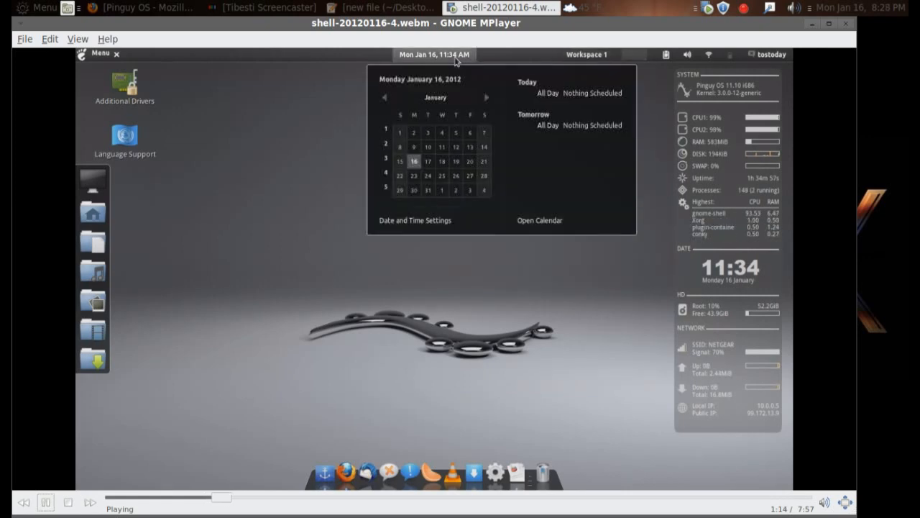
{"action": "left_click", "coordinate": [435, 54]}
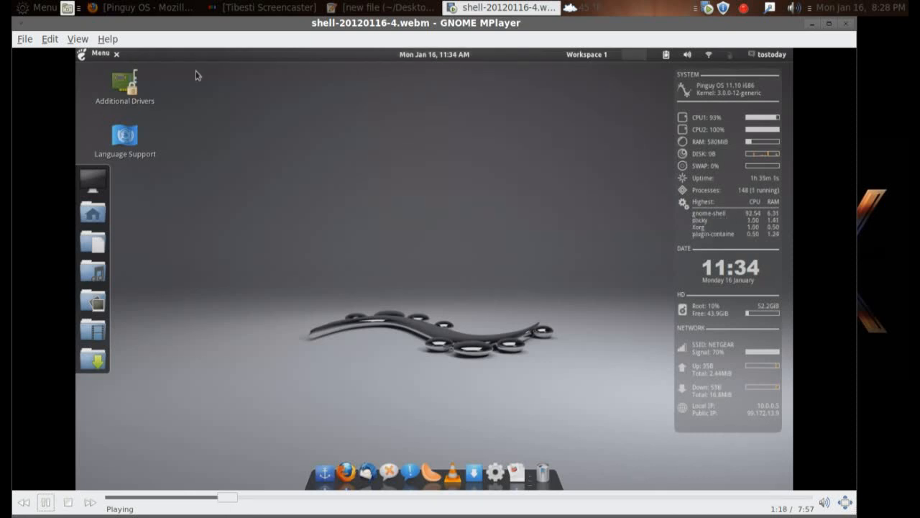
{"action": "left_click", "coordinate": [98, 54]}
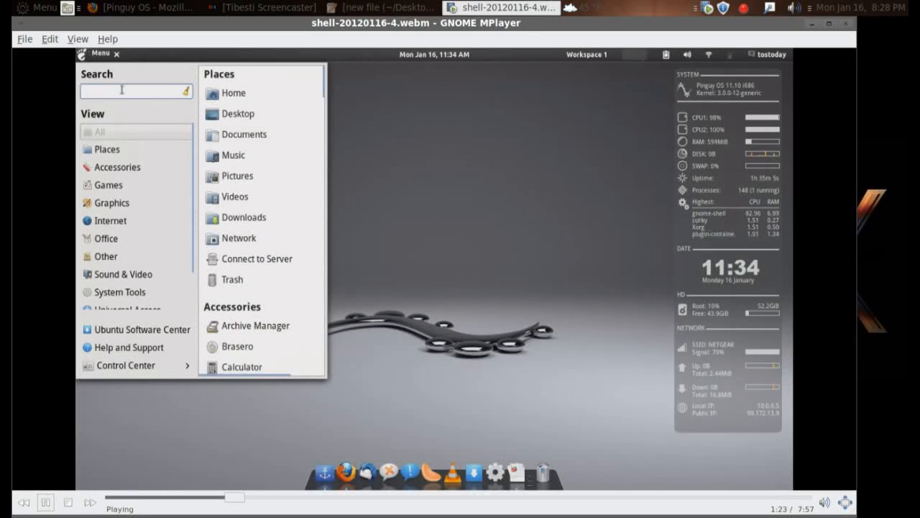
Play through the launcher search typed as 'soind', corrected, and a result being opened.
{"action": "type", "text": "soind"}
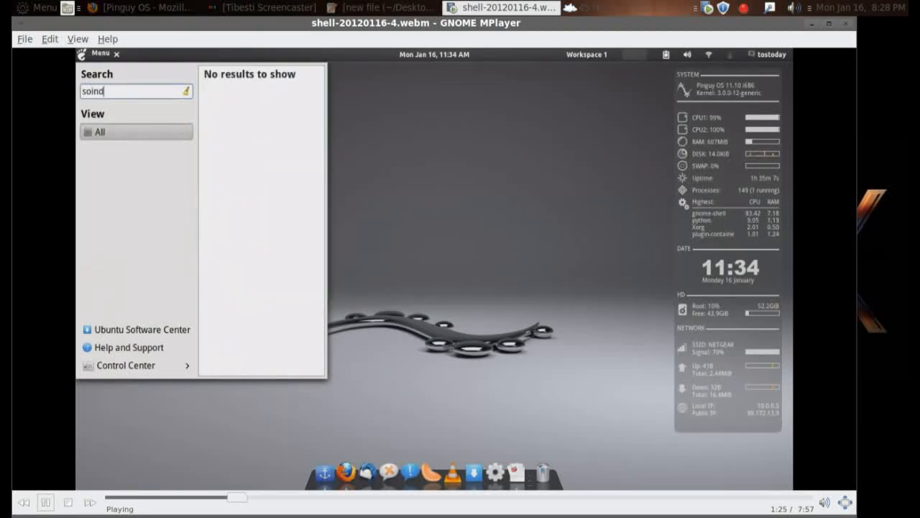
{"action": "key", "text": "BackSpace"}
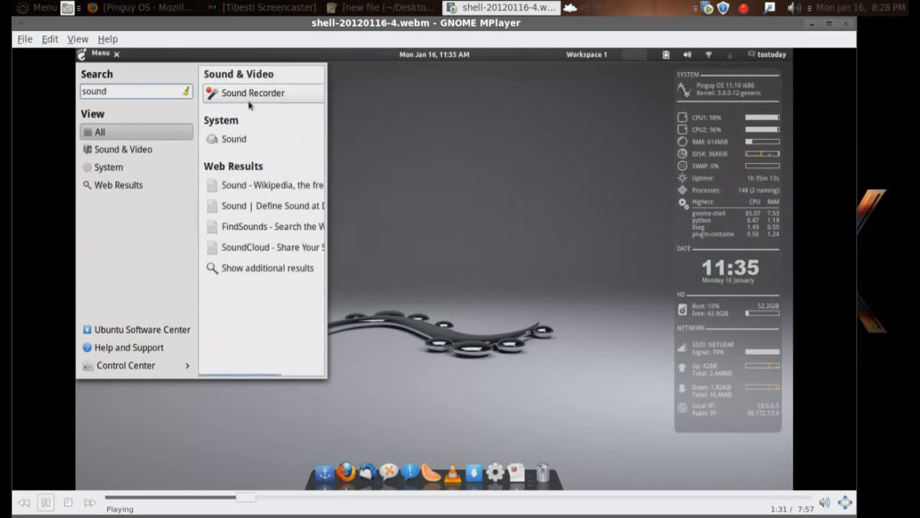
{"action": "mouse_move", "coordinate": [266, 248]}
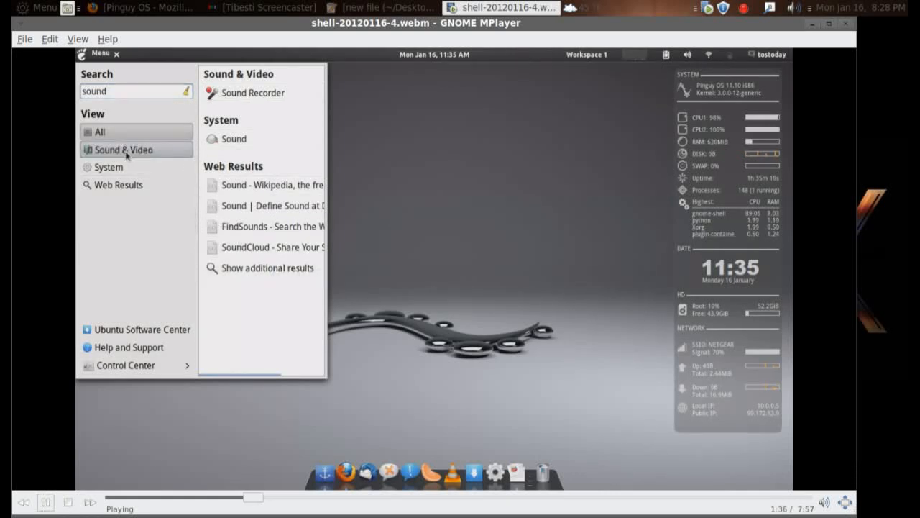
{"action": "left_click", "coordinate": [122, 150]}
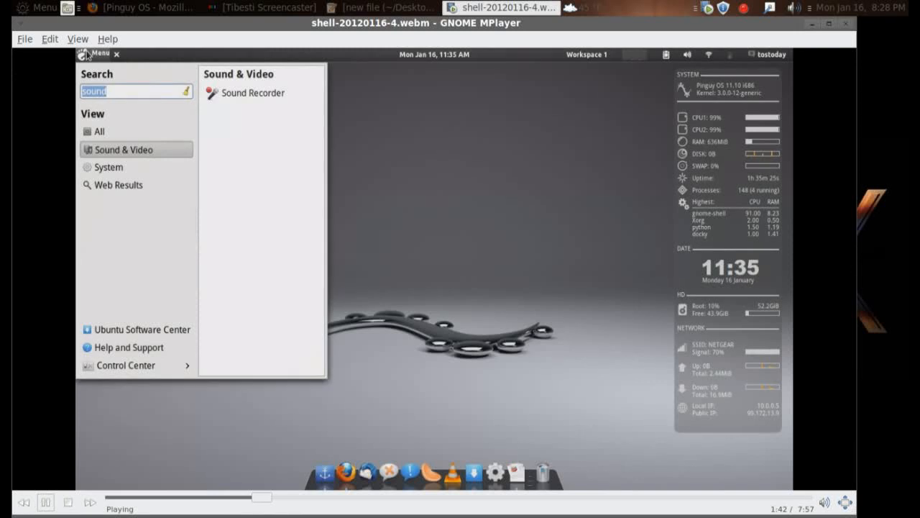
{"action": "left_click", "coordinate": [101, 131]}
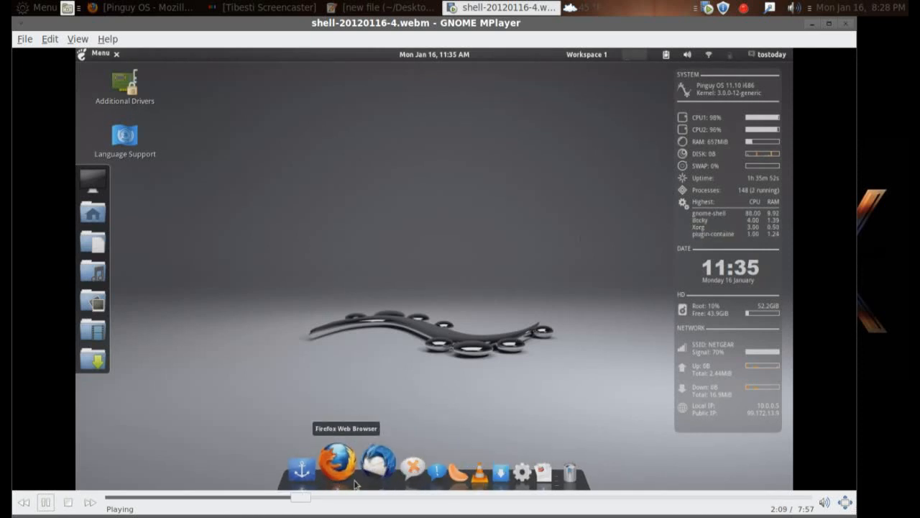
{"action": "mouse_move", "coordinate": [432, 475]}
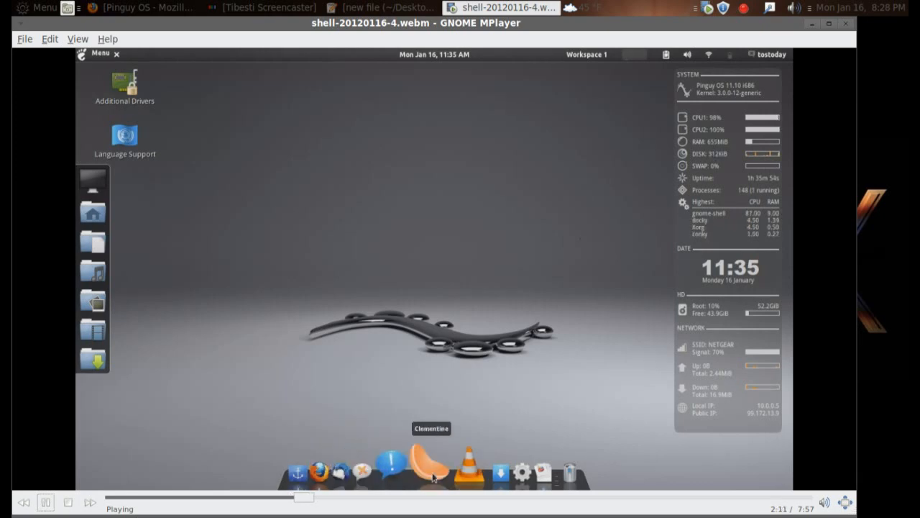
{"action": "mouse_move", "coordinate": [475, 467]}
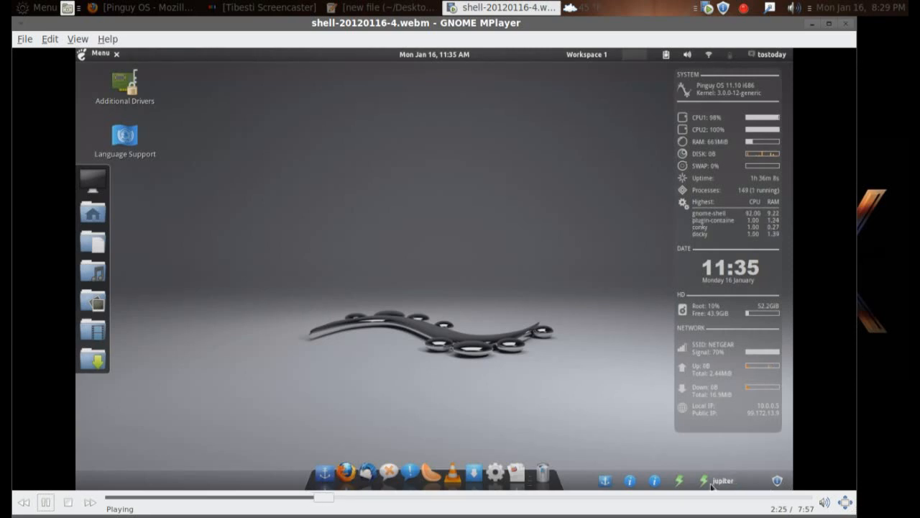
{"action": "left_click", "coordinate": [679, 480]}
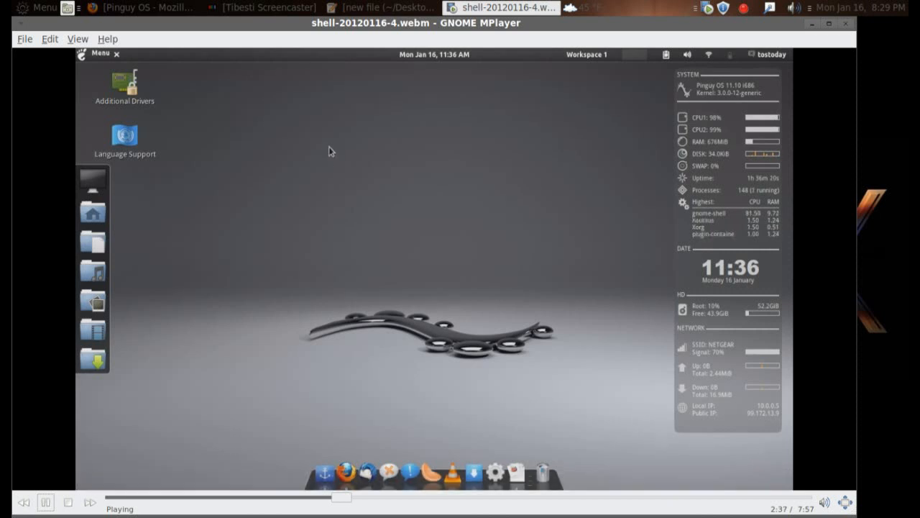
Continue through a context-menu action, scrolling and a 'total' search in the launcher.
{"action": "right_click", "coordinate": [331, 151]}
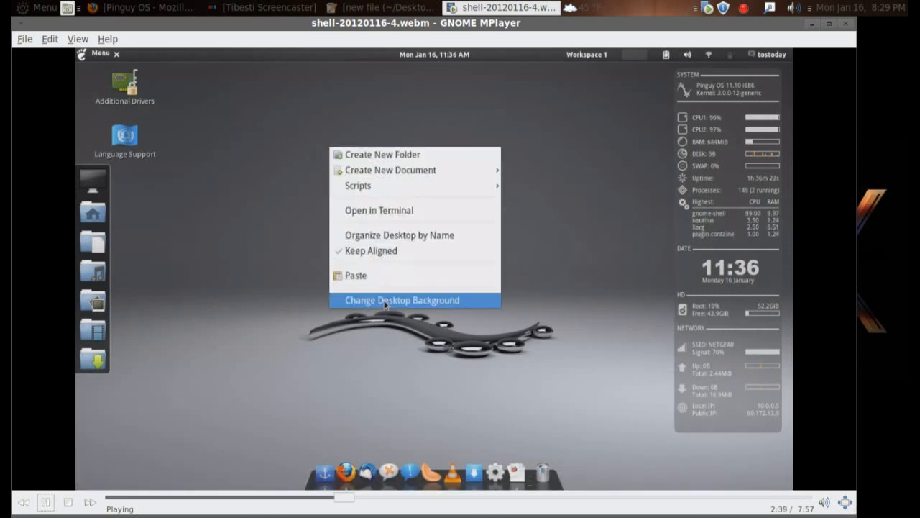
{"action": "left_click", "coordinate": [401, 300]}
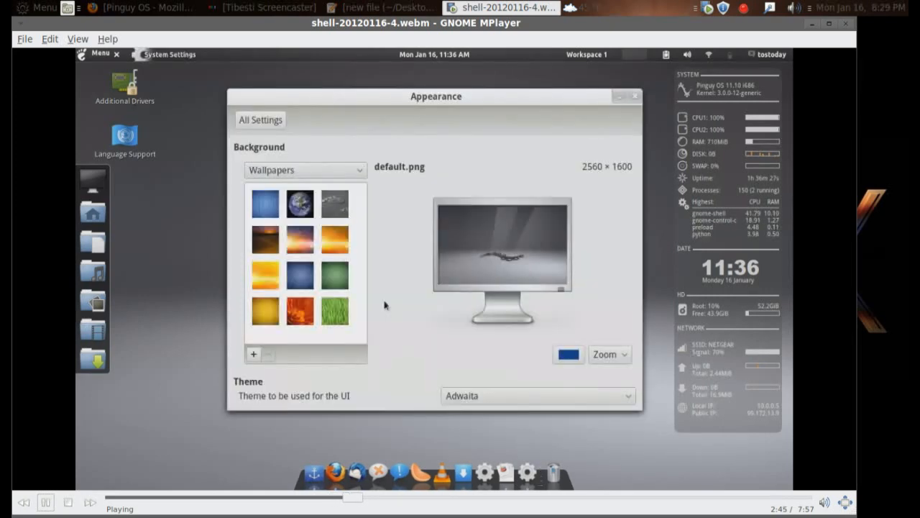
{"action": "scroll", "scroll_direction": "down", "scroll_amount": 3}
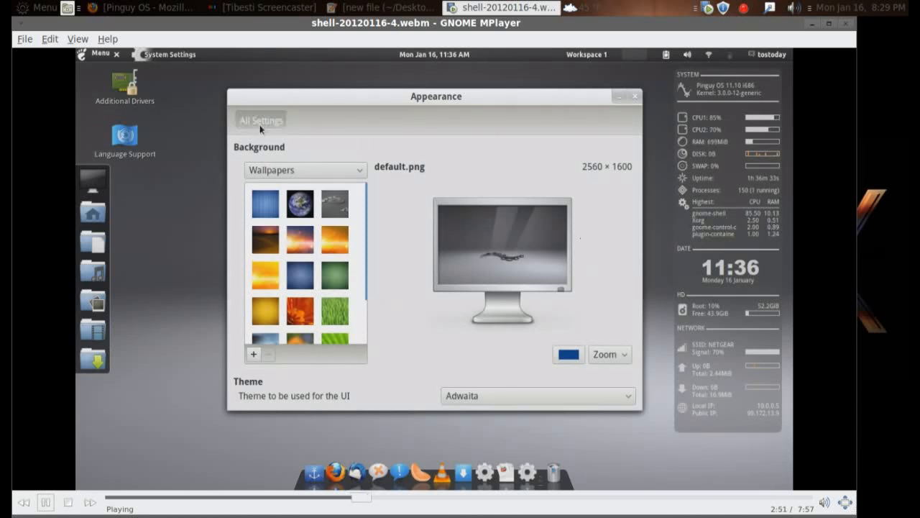
{"action": "left_click", "coordinate": [260, 121]}
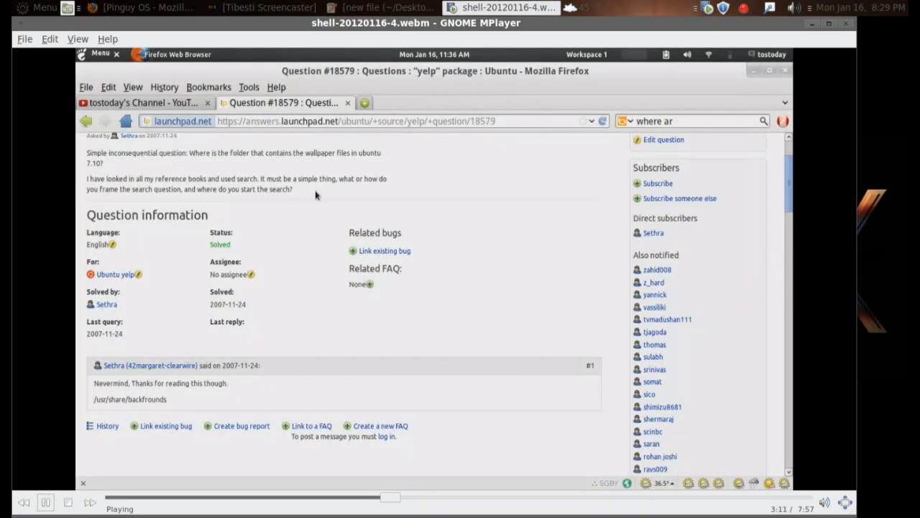
{"action": "left_click", "coordinate": [143, 102]}
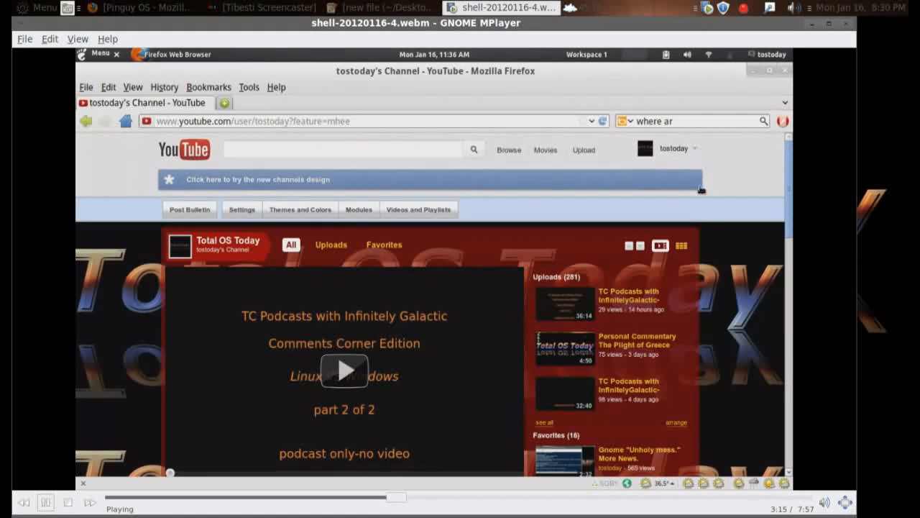
{"action": "mouse_move", "coordinate": [533, 205]}
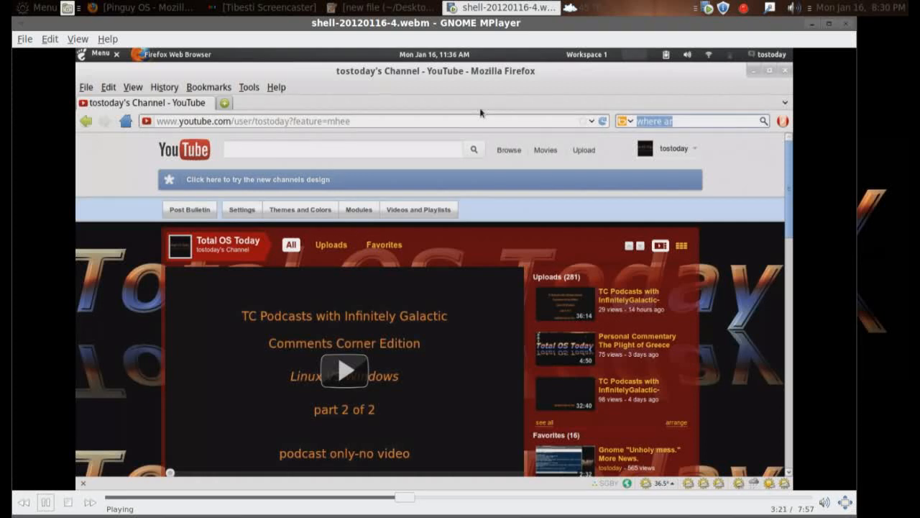
{"action": "type", "text": "total"}
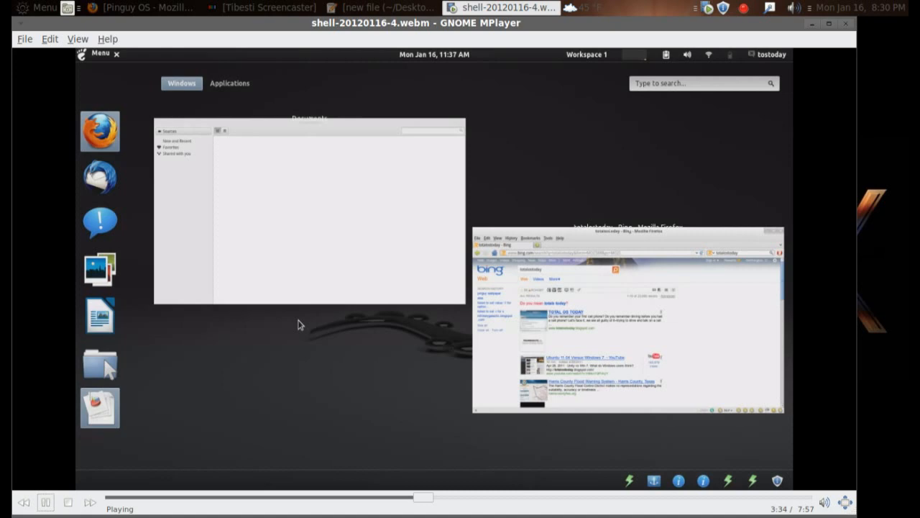
Play on as the category filter moves from All through Graphics and Internet to Office.
{"action": "left_click", "coordinate": [230, 82]}
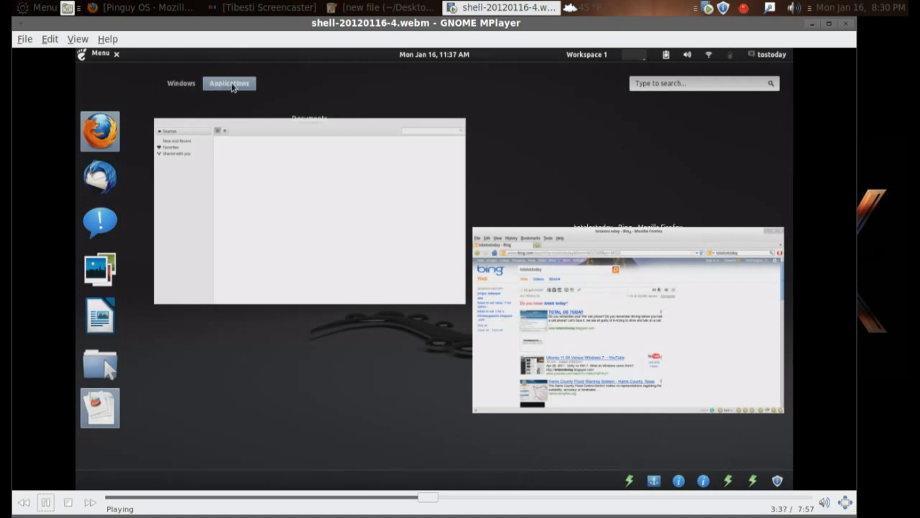
{"action": "left_click", "coordinate": [229, 82]}
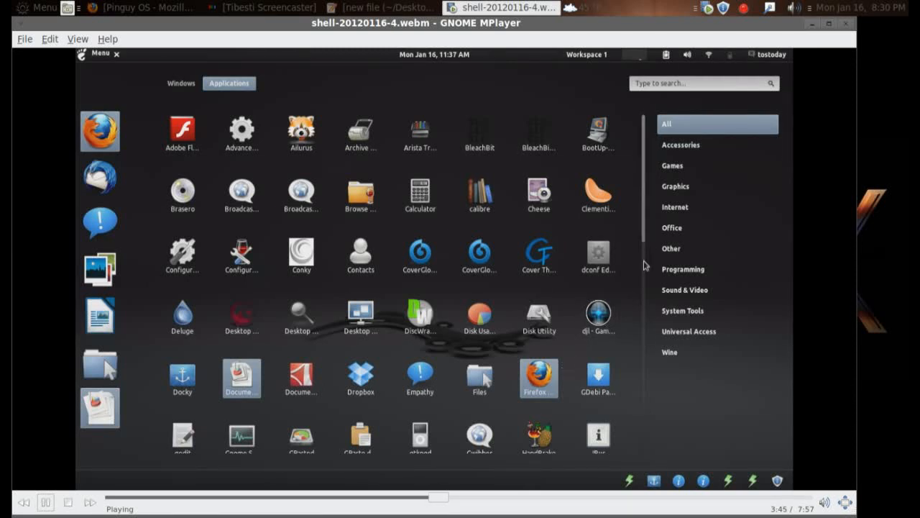
{"action": "mouse_move", "coordinate": [636, 158]}
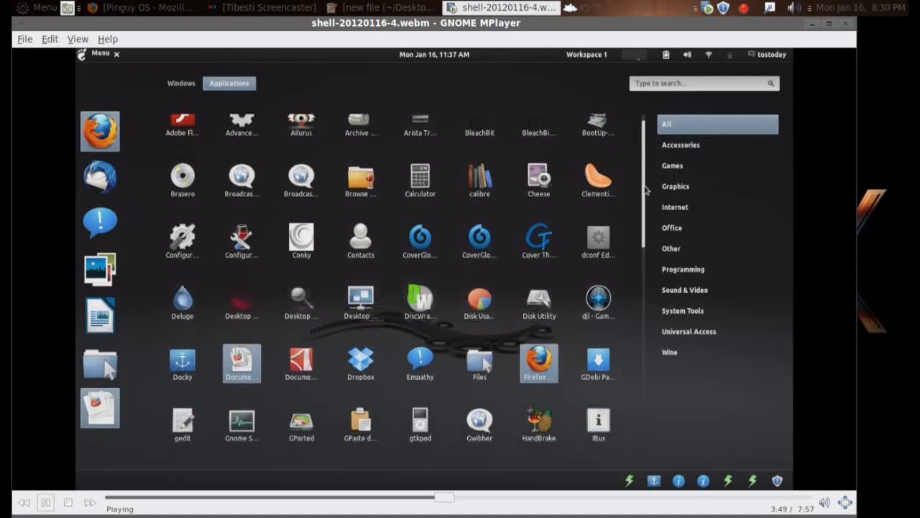
{"action": "scroll", "scroll_direction": "down", "scroll_amount": 3}
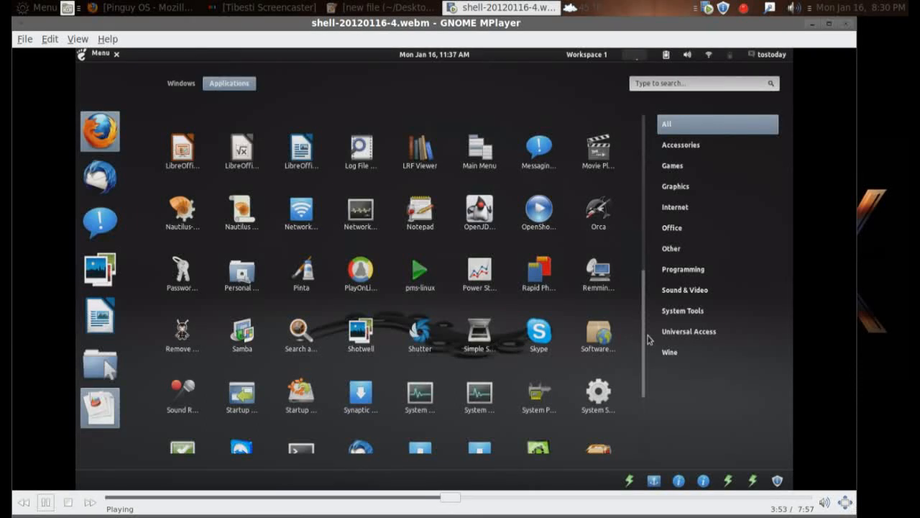
{"action": "mouse_move", "coordinate": [675, 187]}
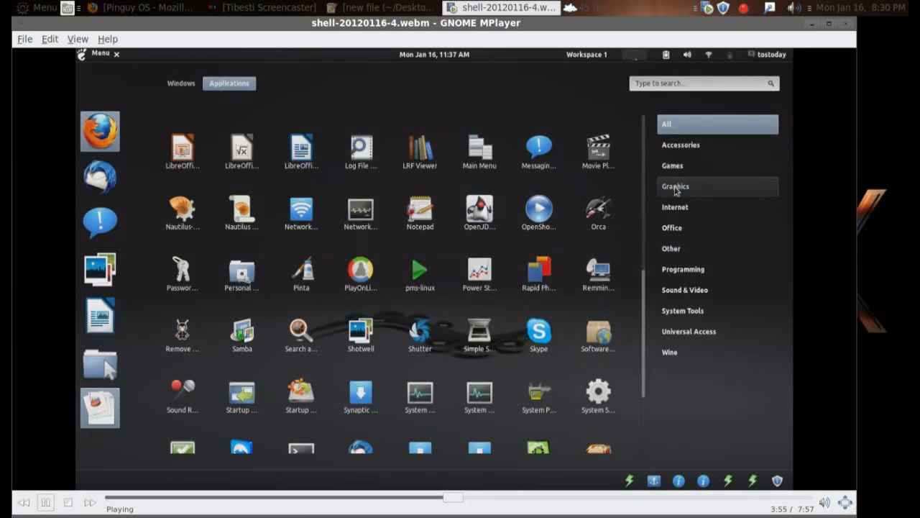
{"action": "left_click", "coordinate": [676, 187]}
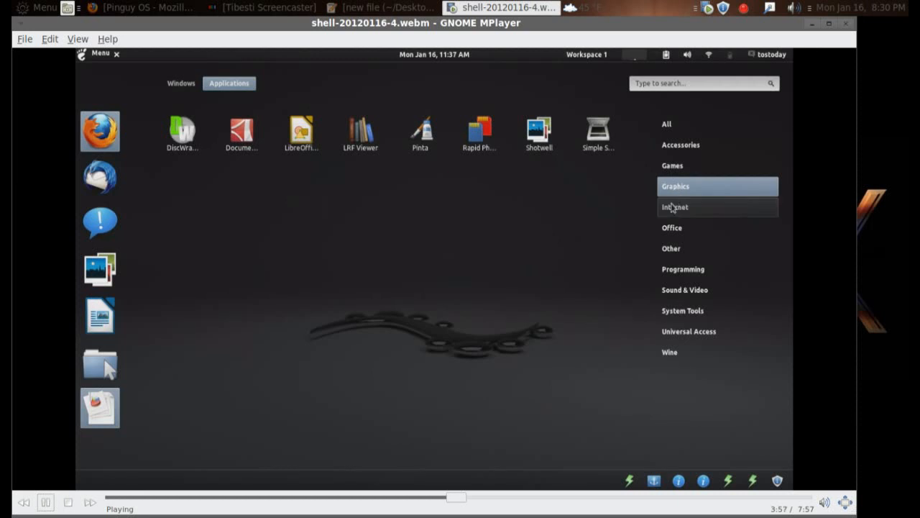
{"action": "left_click", "coordinate": [675, 208]}
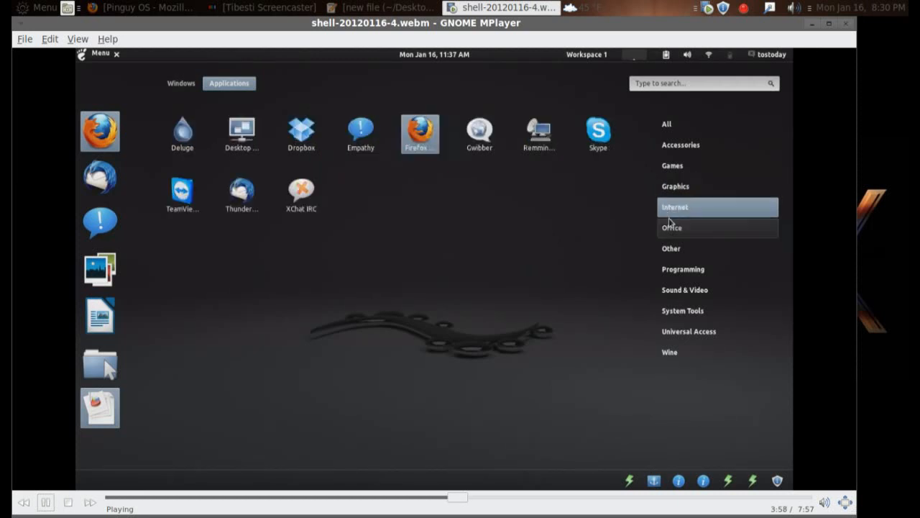
{"action": "left_click", "coordinate": [672, 227]}
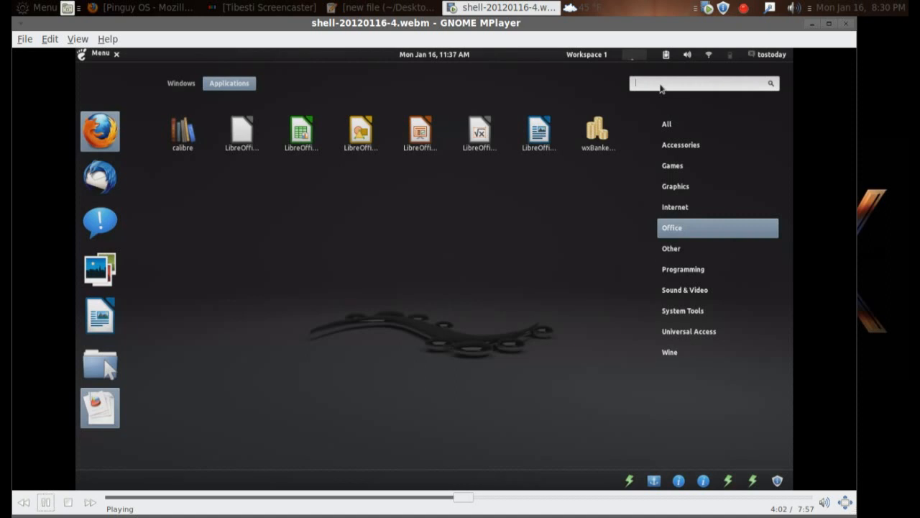
Keep playing through the 'music' launcher search to Firefox's Bing results for totalostoday.
{"action": "type", "text": "music"}
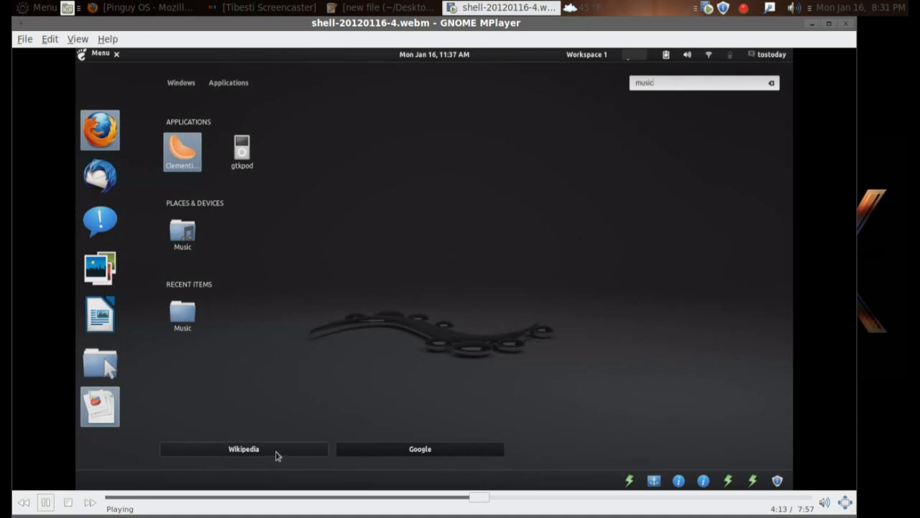
{"action": "mouse_move", "coordinate": [358, 457]}
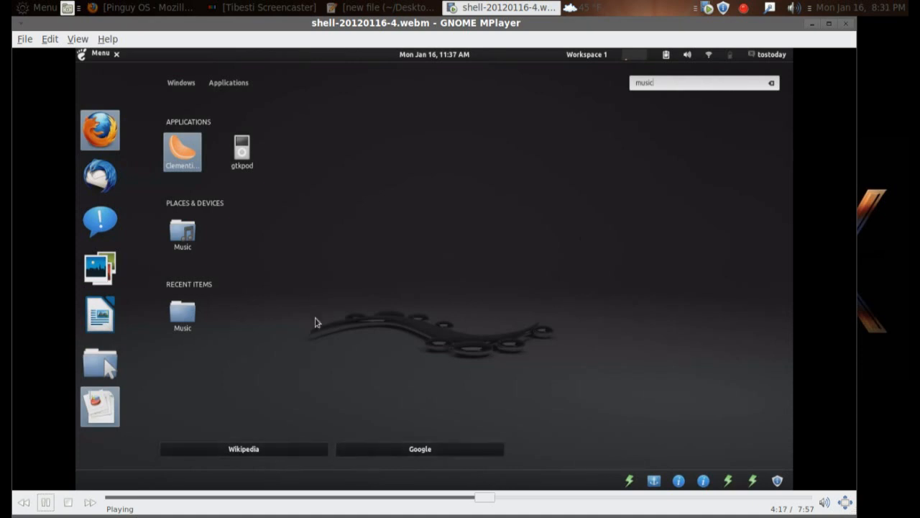
{"action": "left_click", "coordinate": [181, 82]}
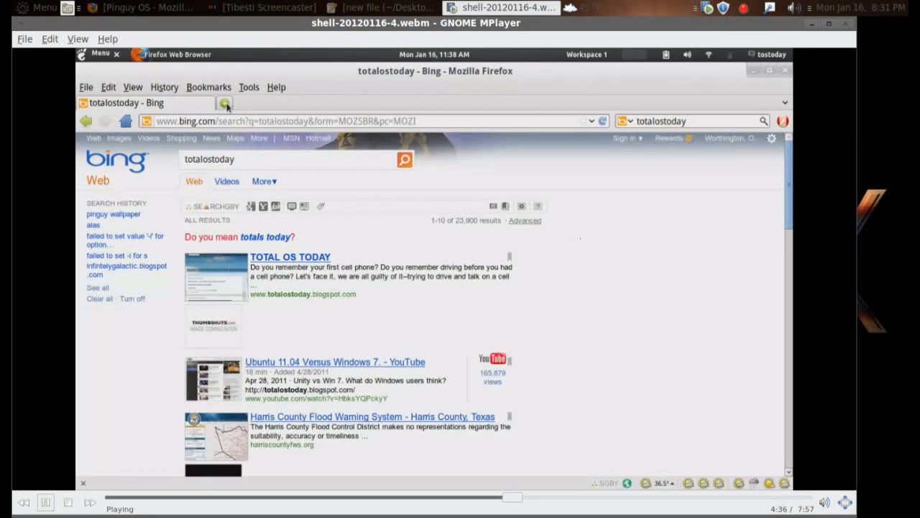
Continue playback until the shell's overview of all open windows appears at 5:17.
{"action": "left_click", "coordinate": [365, 103]}
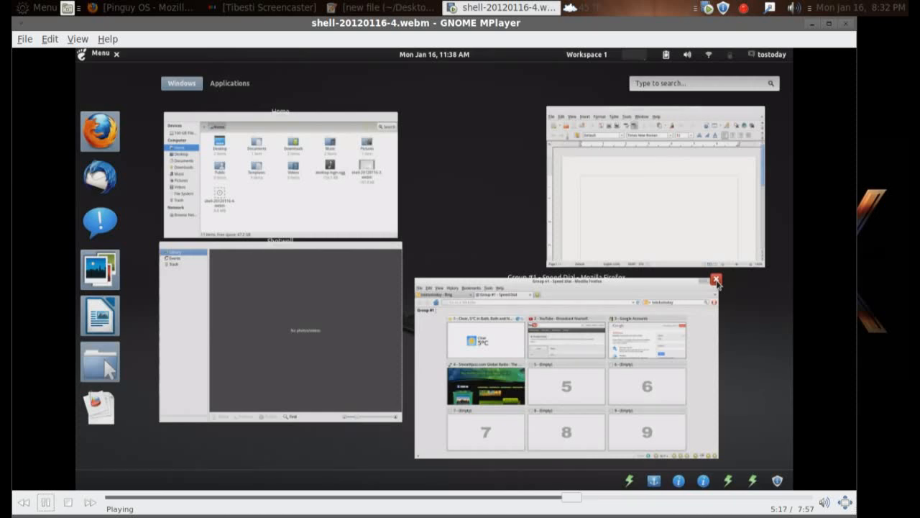
Play through Shotwell's welcome and photo import to the second desktop with Conky readouts.
{"action": "left_click", "coordinate": [716, 279]}
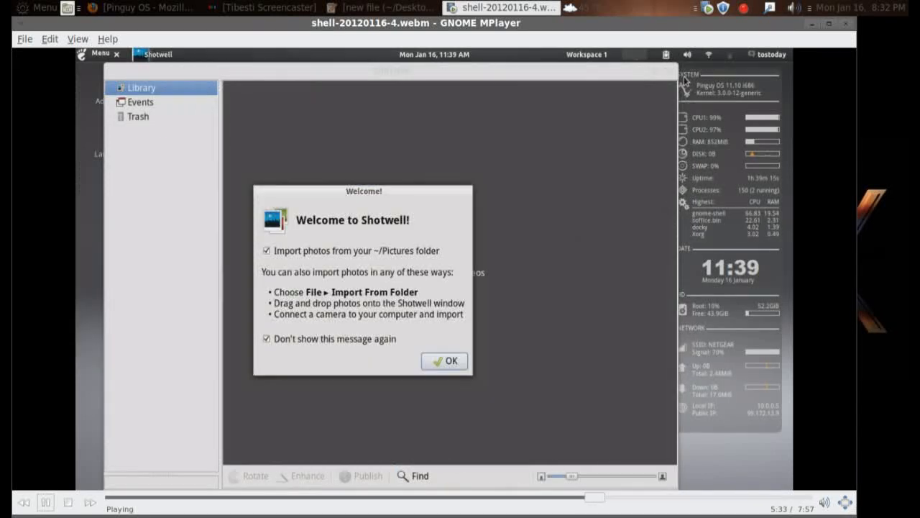
{"action": "left_click", "coordinate": [443, 359]}
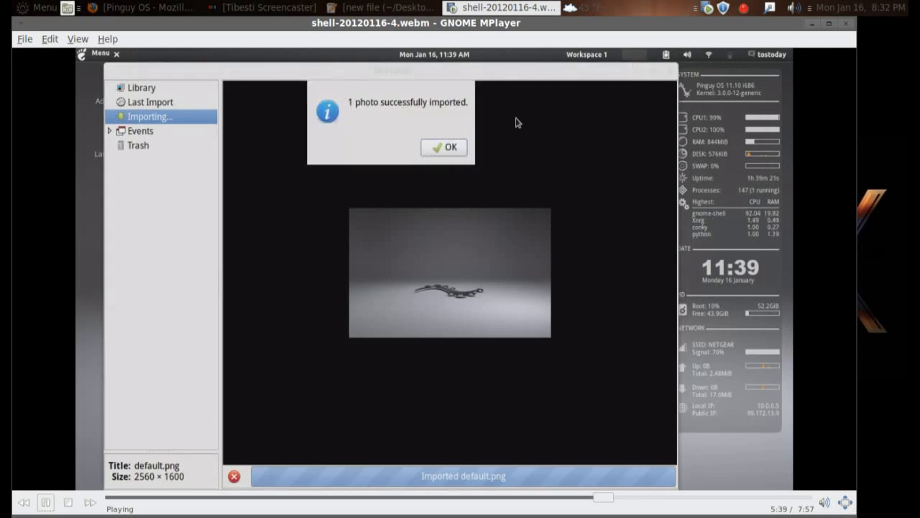
{"action": "left_click", "coordinate": [443, 147]}
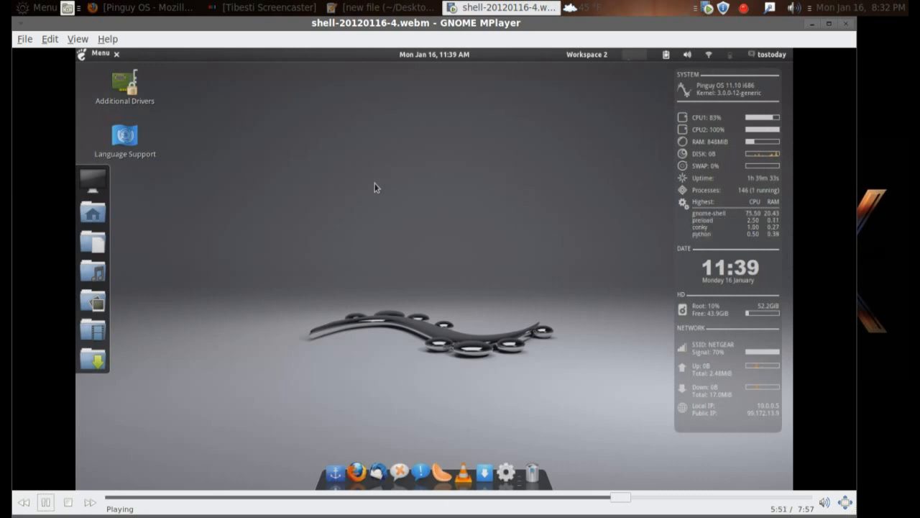
Play through the 'con' menu search and the Conky Config App running Kill-Conky.
{"action": "left_click", "coordinate": [99, 53]}
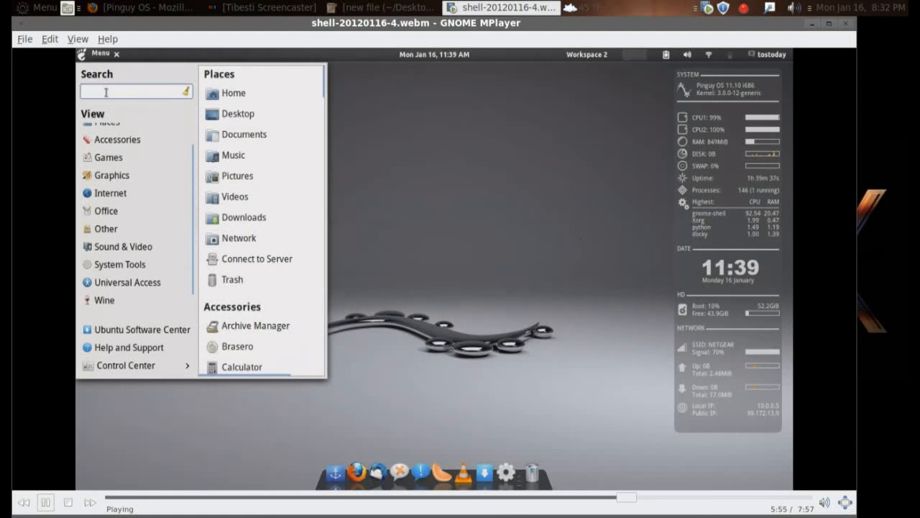
{"action": "type", "text": "con"}
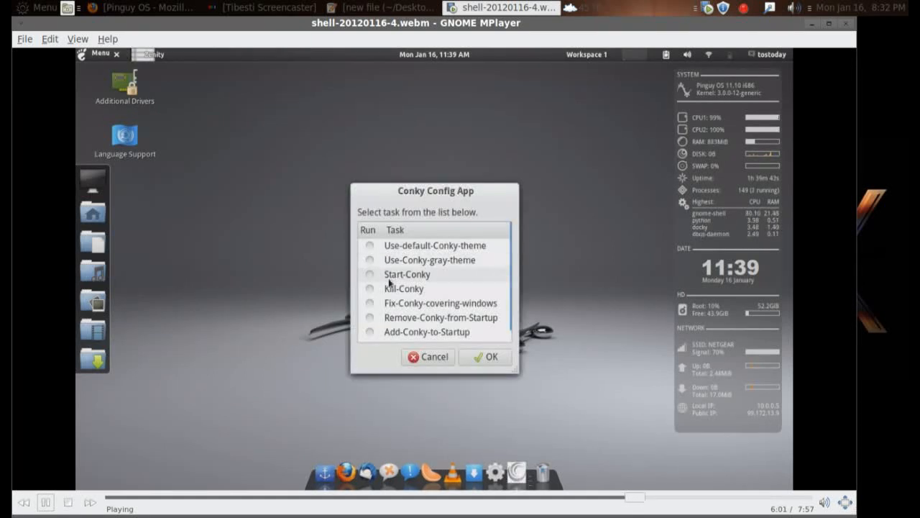
{"action": "left_click", "coordinate": [370, 287]}
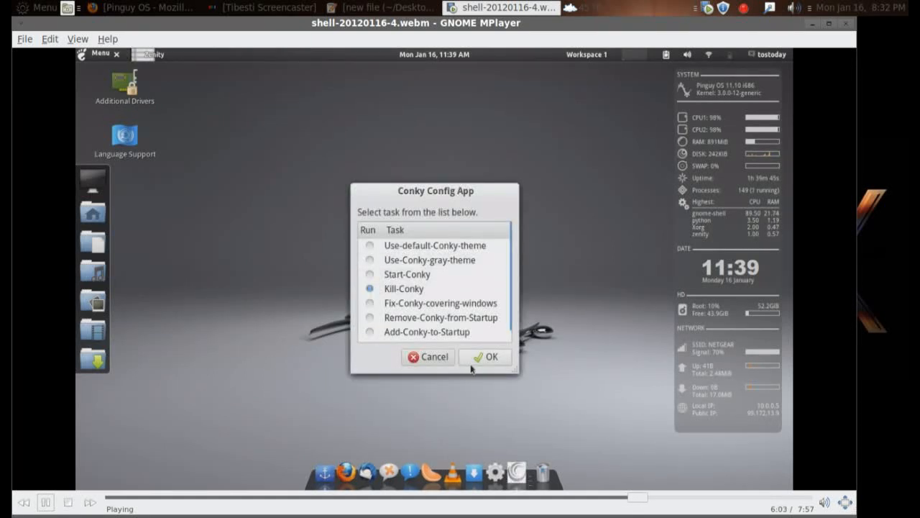
{"action": "left_click", "coordinate": [485, 357]}
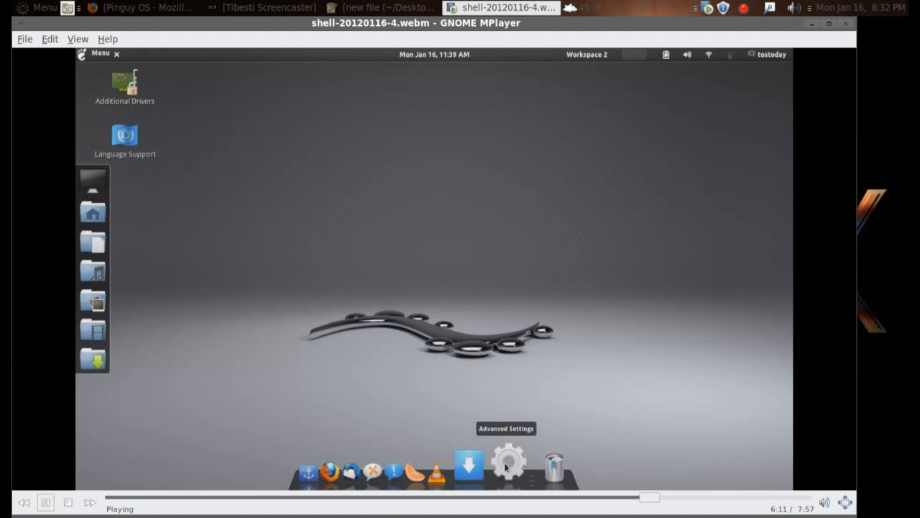
{"action": "mouse_move", "coordinate": [492, 334]}
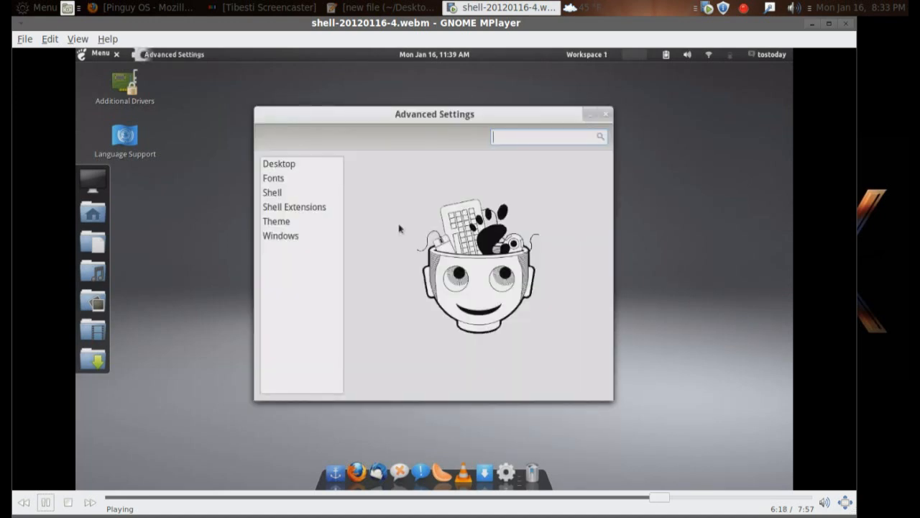
Let Advanced Settings play through its Desktop and Fonts pages to the Theme choices.
{"action": "left_click", "coordinate": [279, 164]}
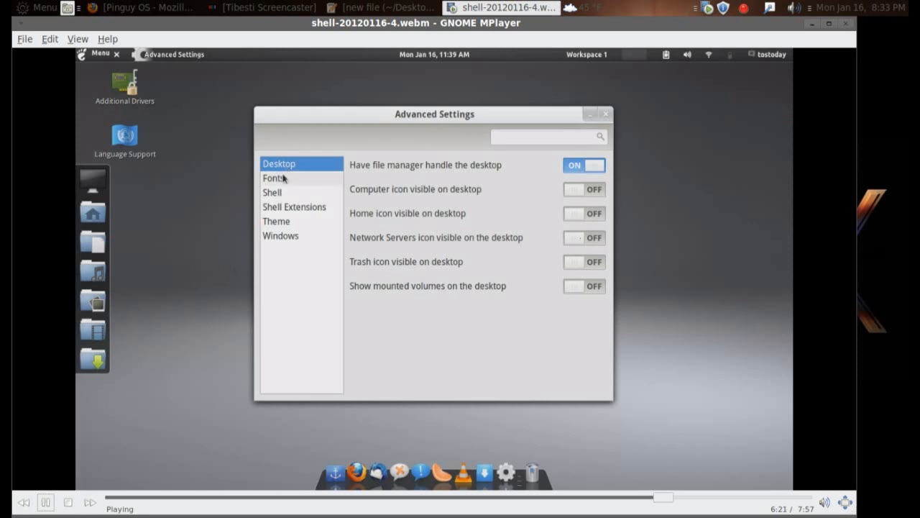
{"action": "left_click", "coordinate": [274, 178]}
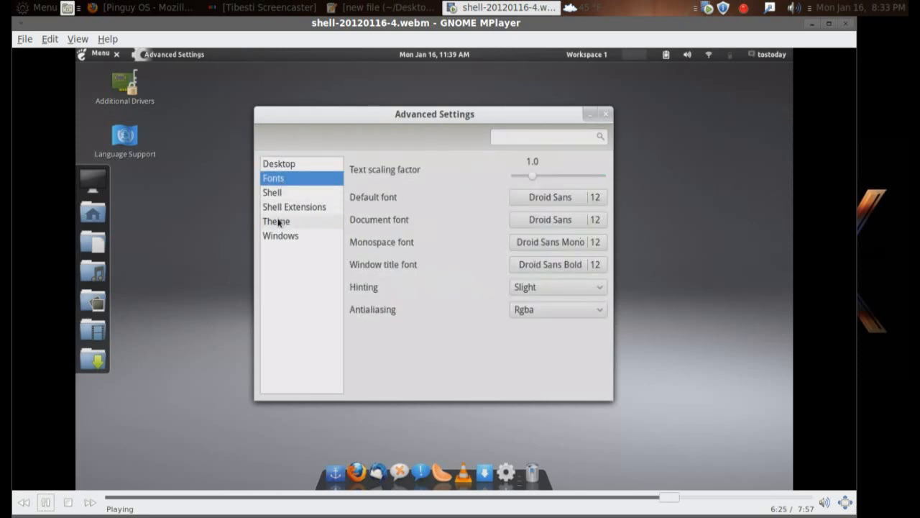
{"action": "left_click", "coordinate": [276, 221]}
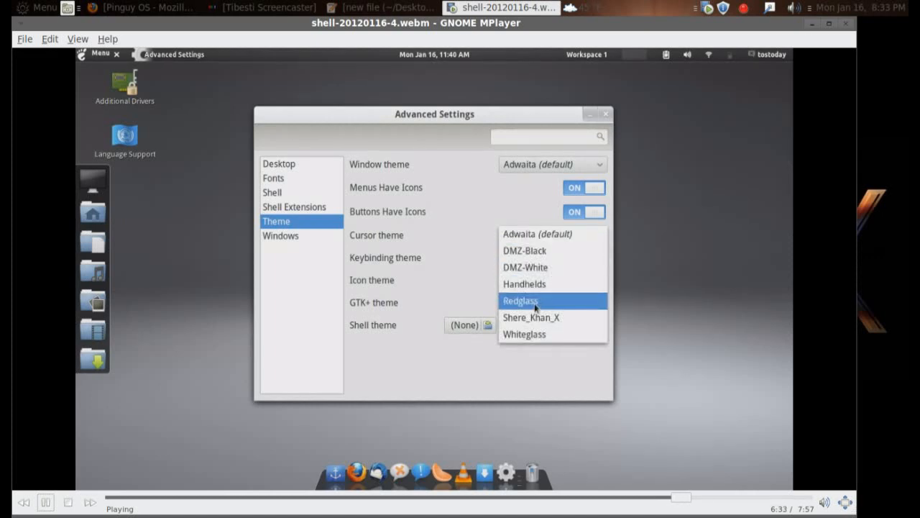
Play through Redglass cursors, Gnome icons, Raleigh GTK+ and default shell theme being chosen.
{"action": "left_click", "coordinate": [520, 300]}
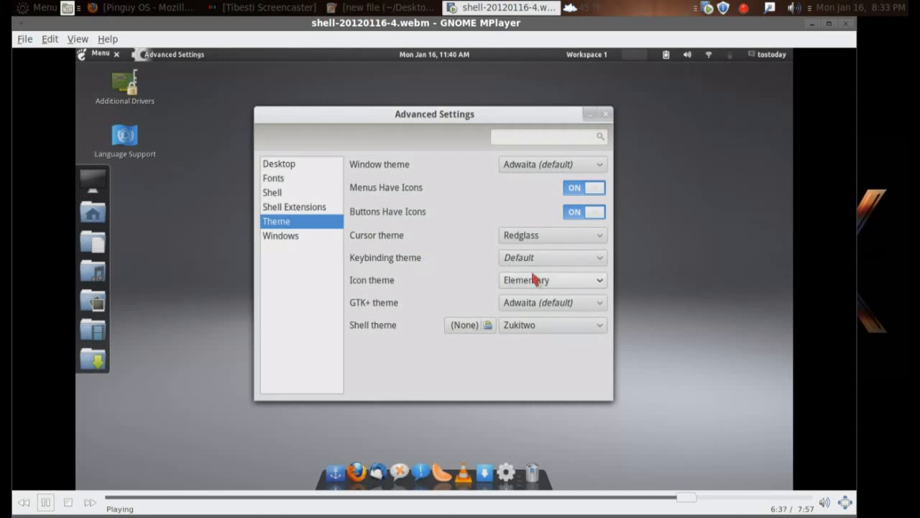
{"action": "mouse_move", "coordinate": [545, 305]}
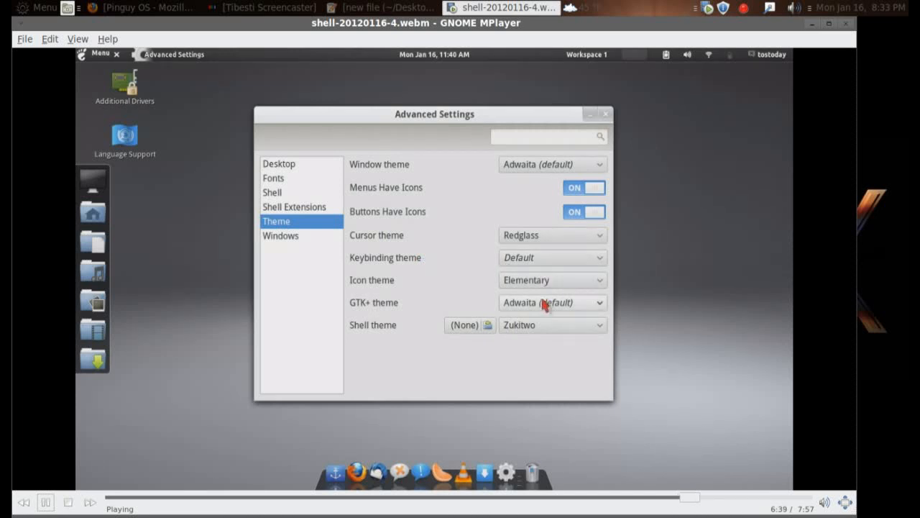
{"action": "left_click", "coordinate": [553, 302]}
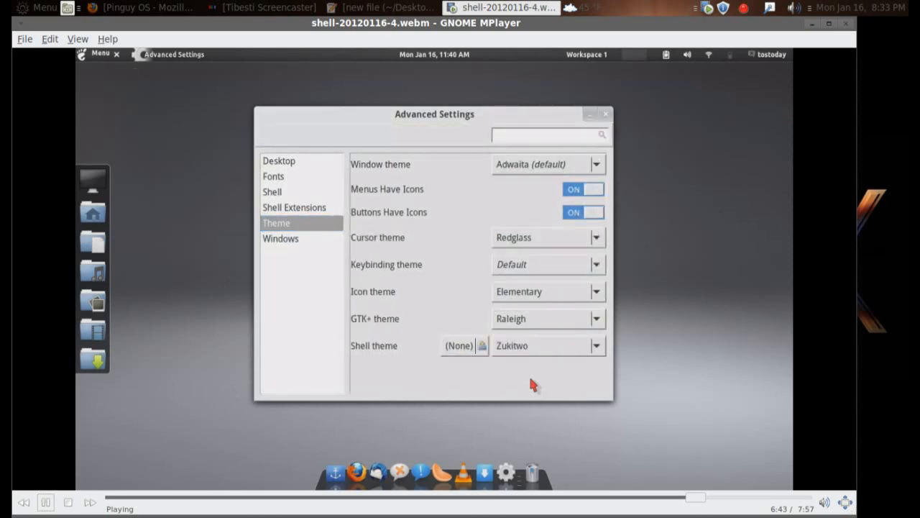
{"action": "mouse_move", "coordinate": [122, 86]}
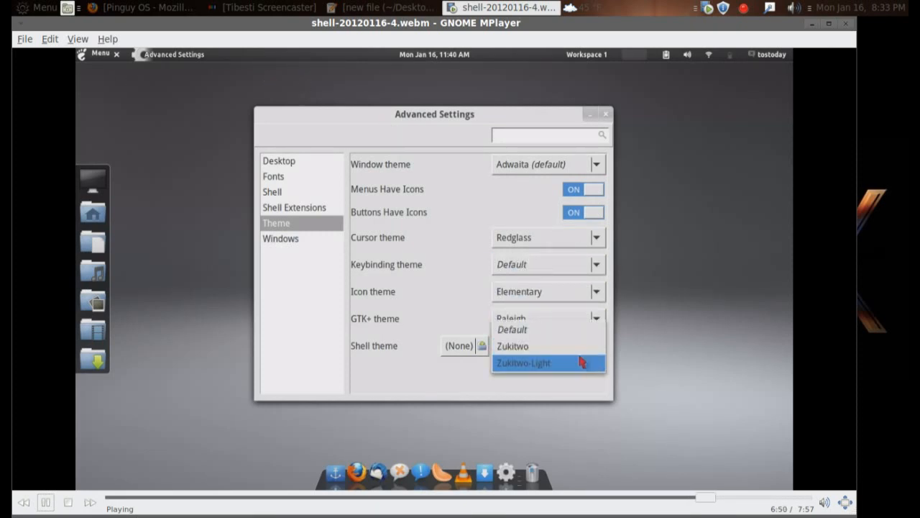
{"action": "left_click", "coordinate": [523, 362]}
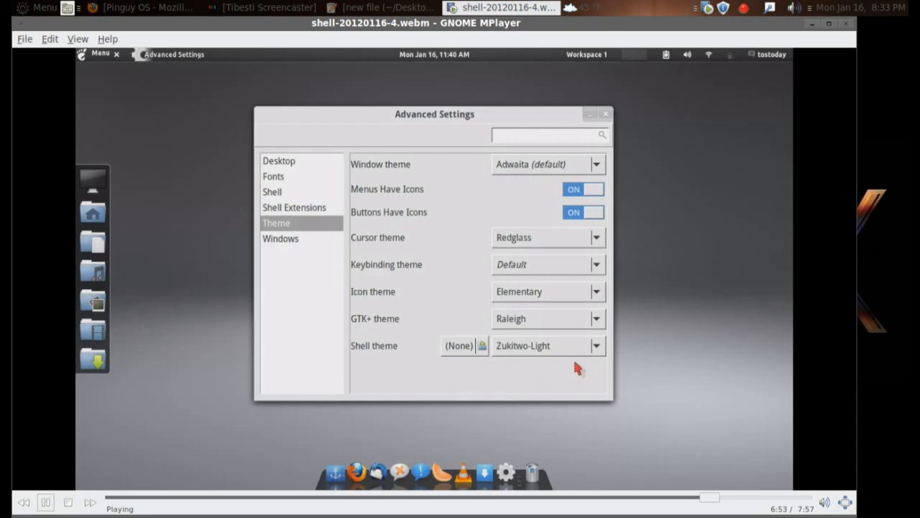
{"action": "left_click", "coordinate": [595, 291]}
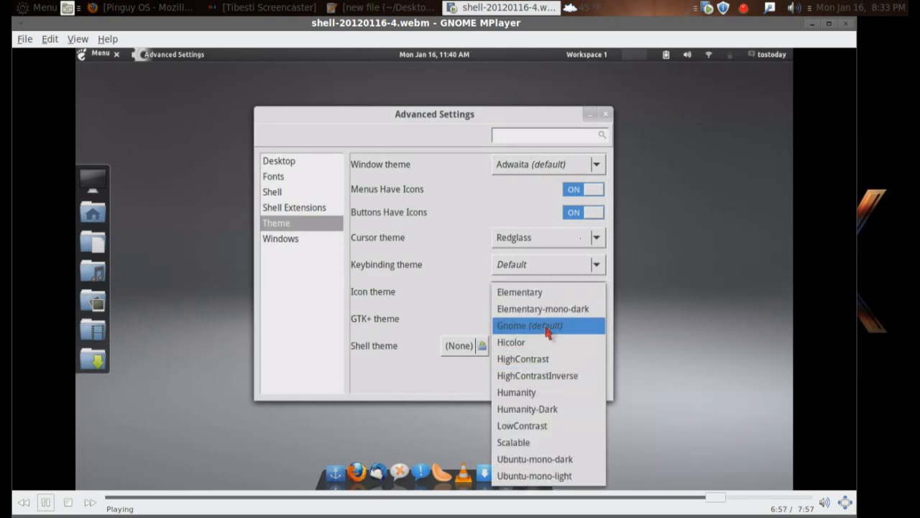
{"action": "left_click", "coordinate": [529, 325]}
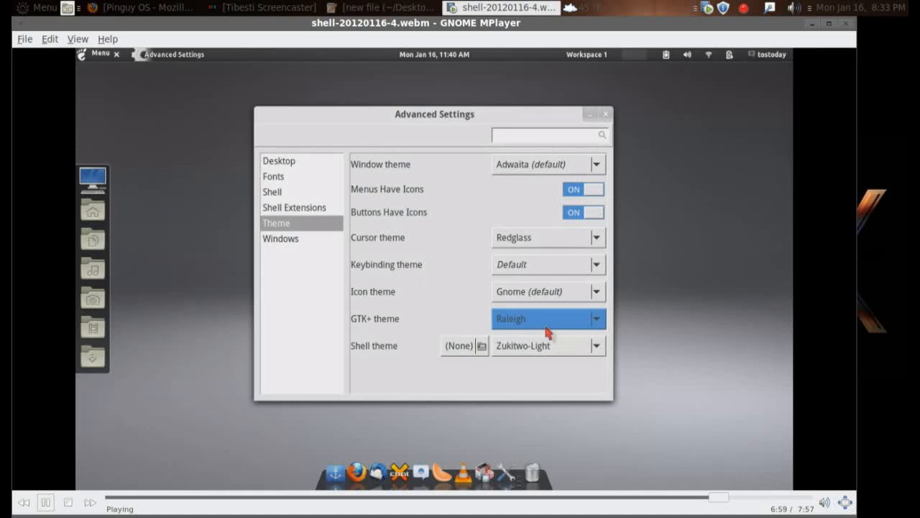
{"action": "mouse_move", "coordinate": [556, 325]}
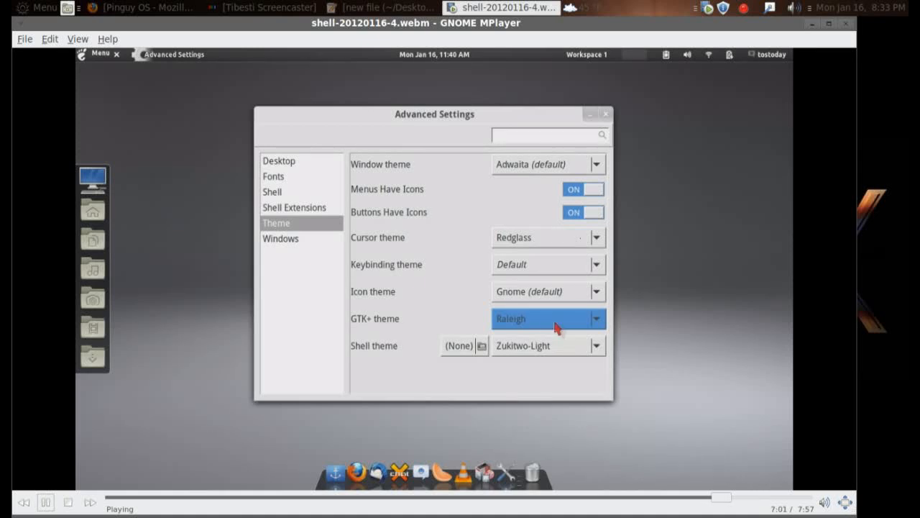
{"action": "left_click", "coordinate": [595, 265]}
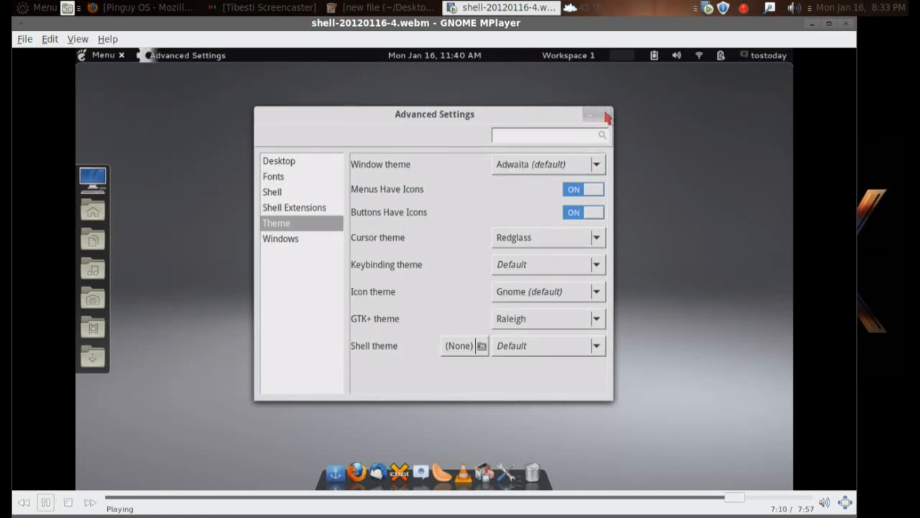
{"action": "left_click", "coordinate": [606, 116]}
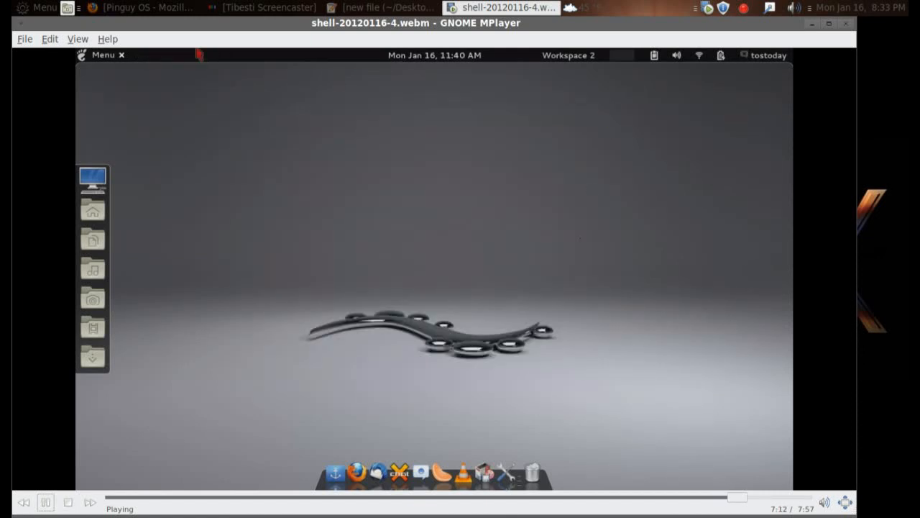
{"action": "mouse_move", "coordinate": [118, 64]}
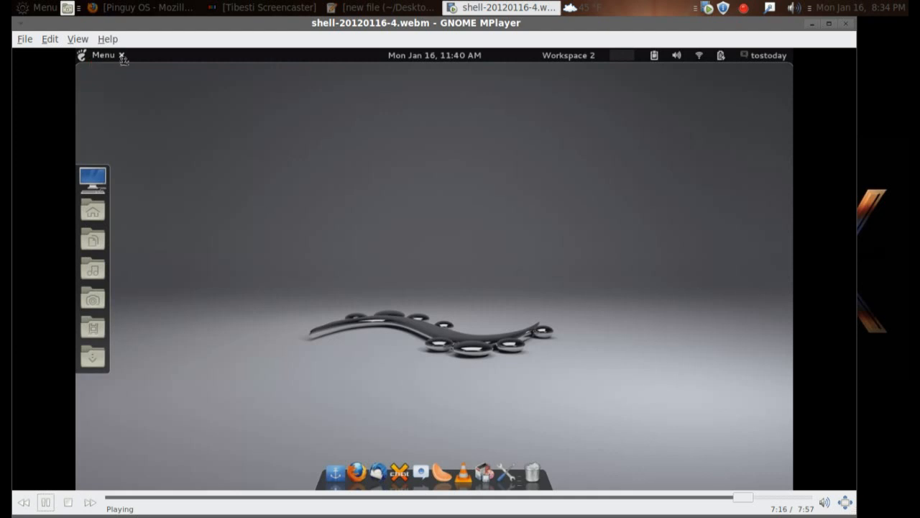
{"action": "mouse_move", "coordinate": [282, 233]}
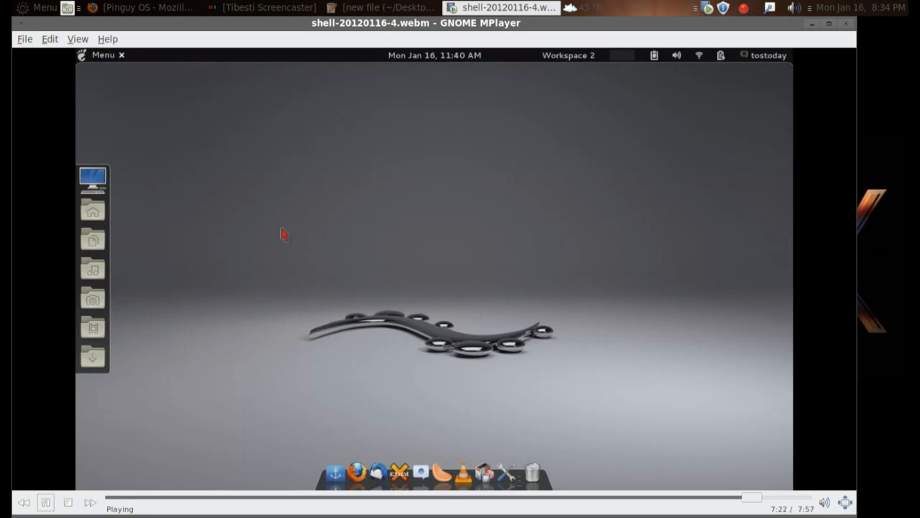
{"action": "mouse_move", "coordinate": [342, 211]}
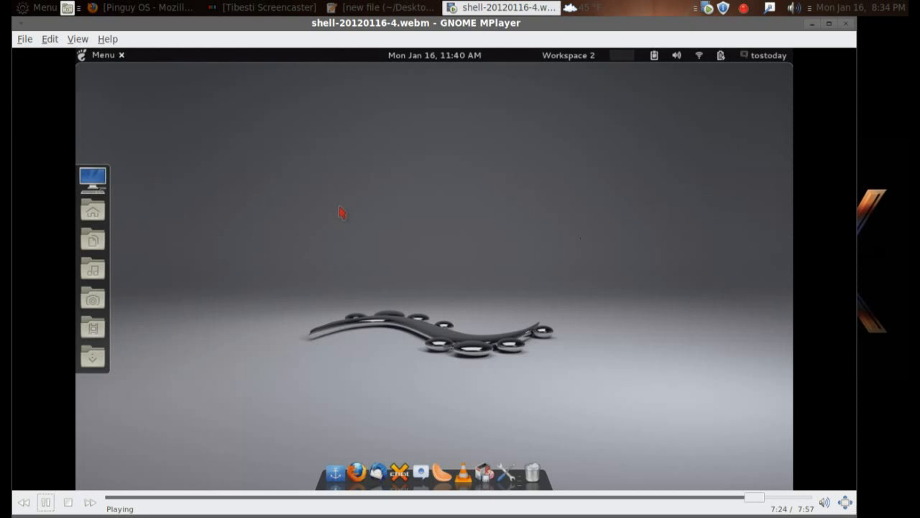
{"action": "mouse_move", "coordinate": [544, 266]}
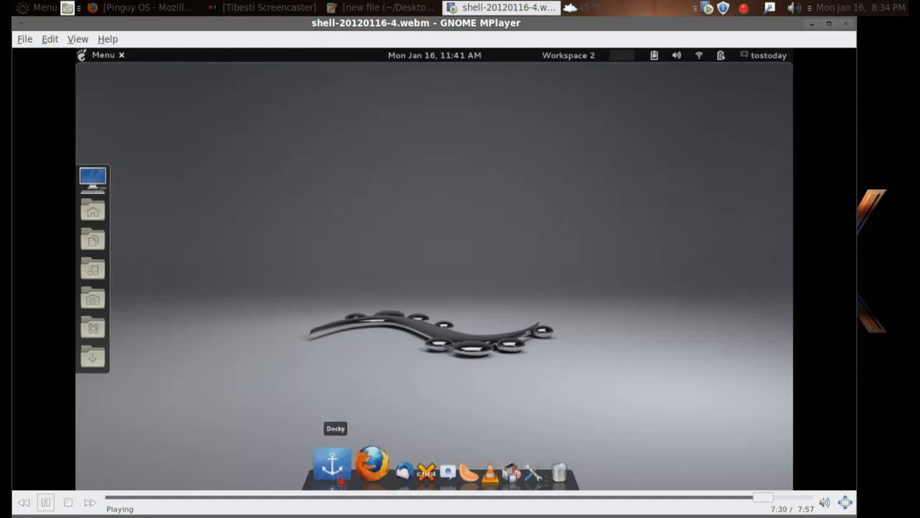
{"action": "left_click", "coordinate": [331, 463]}
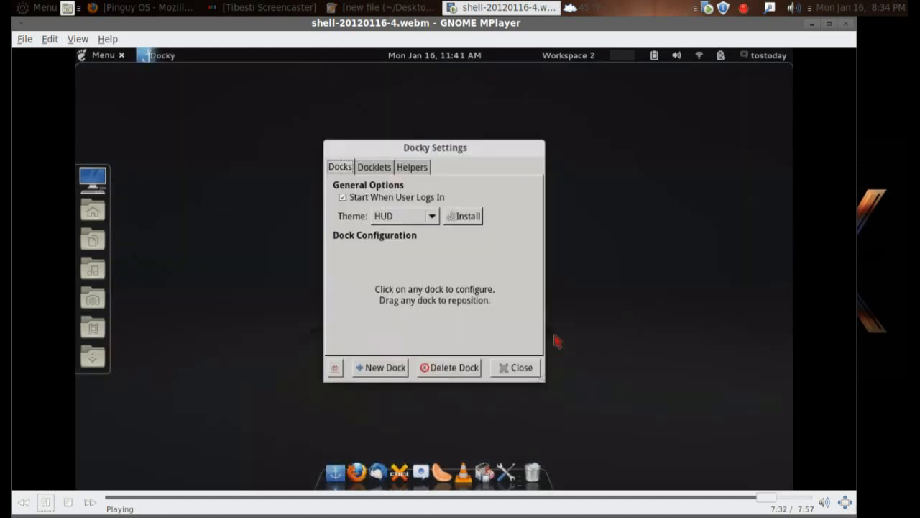
{"action": "mouse_move", "coordinate": [475, 443]}
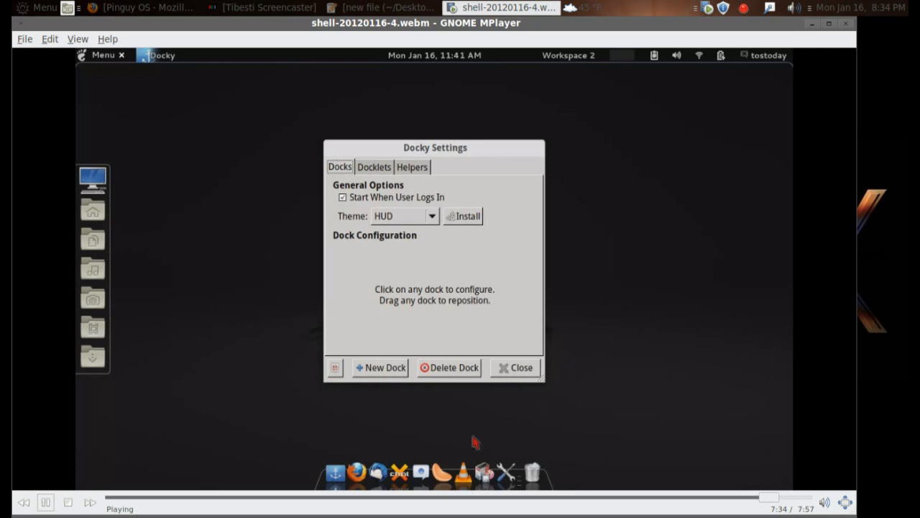
{"action": "left_click", "coordinate": [93, 178]}
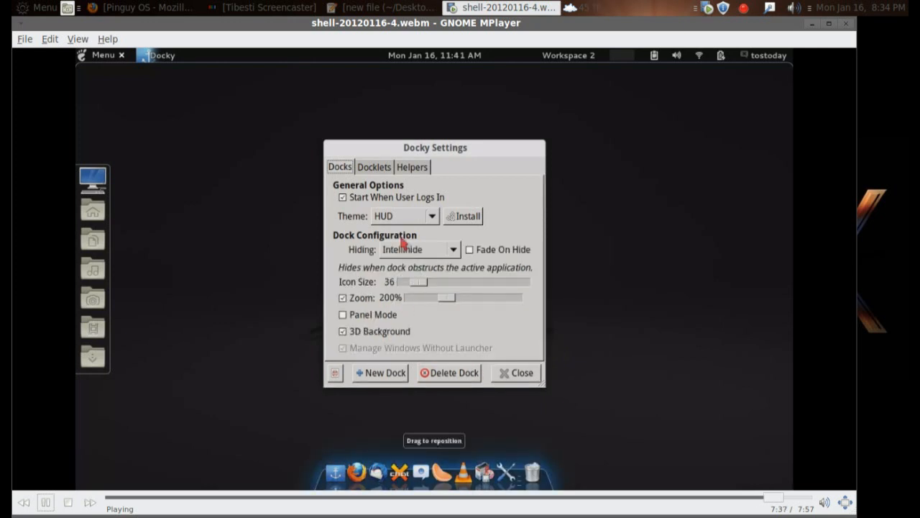
{"action": "left_click_drag", "start_coordinate": [417, 282], "coordinate": [446, 282]}
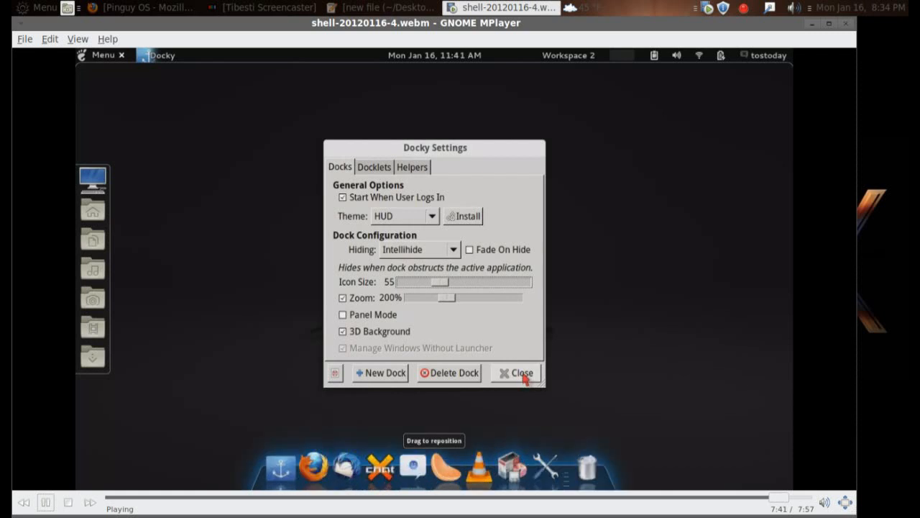
{"action": "left_click", "coordinate": [515, 373]}
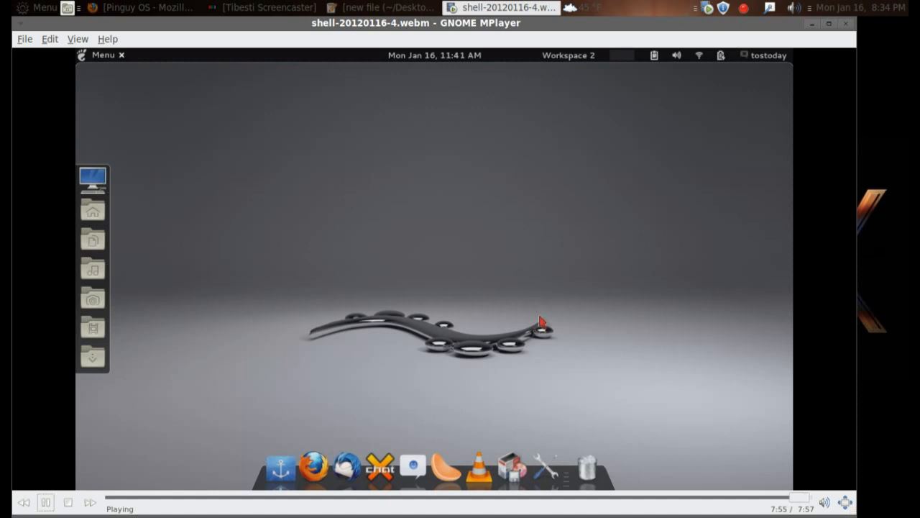
{"action": "left_click", "coordinate": [68, 502]}
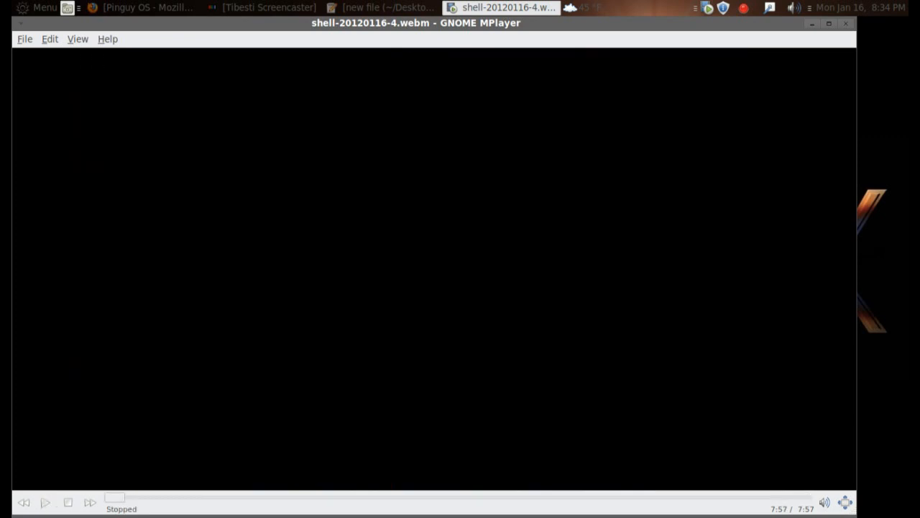
{"action": "mouse_move", "coordinate": [817, 104]}
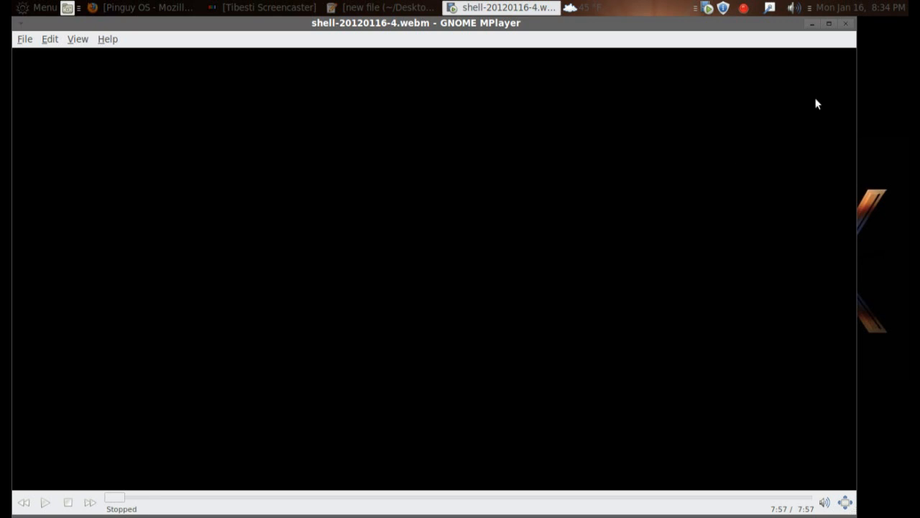
Close GNOME MPlayer, leaving the desktop with the screencast file icon.
{"action": "left_click", "coordinate": [845, 23]}
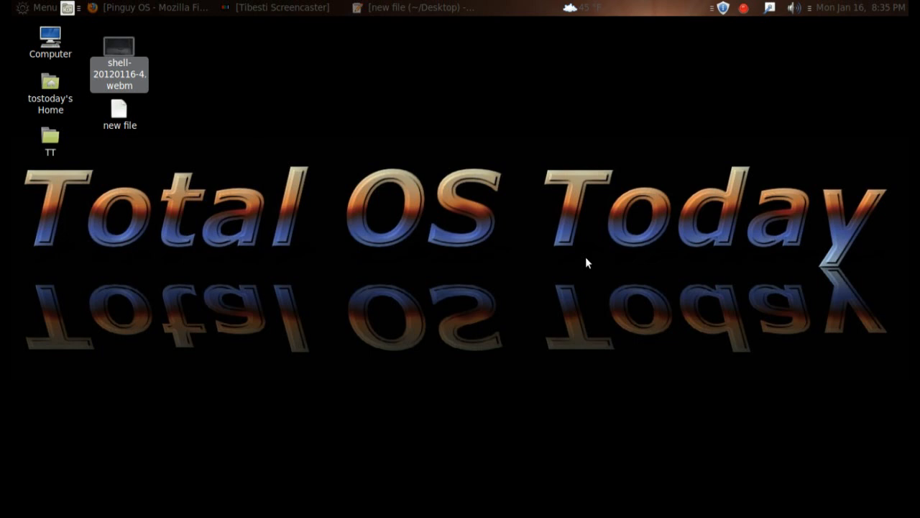
{"action": "mouse_move", "coordinate": [544, 259]}
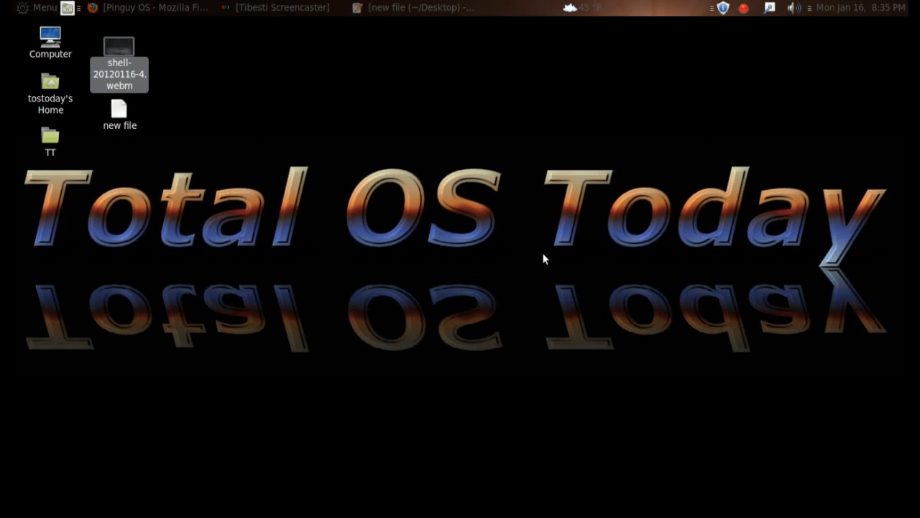
Open 'new file' in gedit showing STABILITY, BUGS, SOFTWARE, NAVIGATION, USER FRIENDLY and reposition it.
{"action": "double_click", "coordinate": [119, 112]}
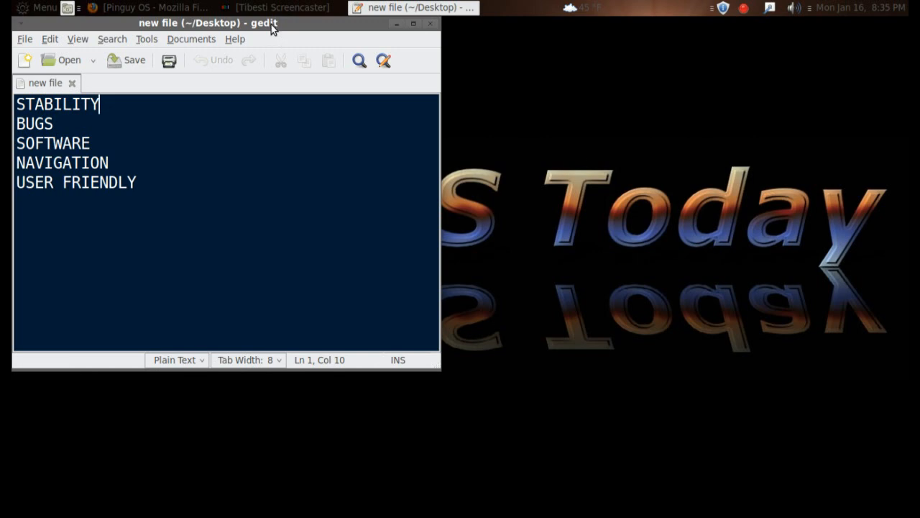
{"action": "left_click_drag", "start_coordinate": [209, 23], "coordinate": [371, 72]}
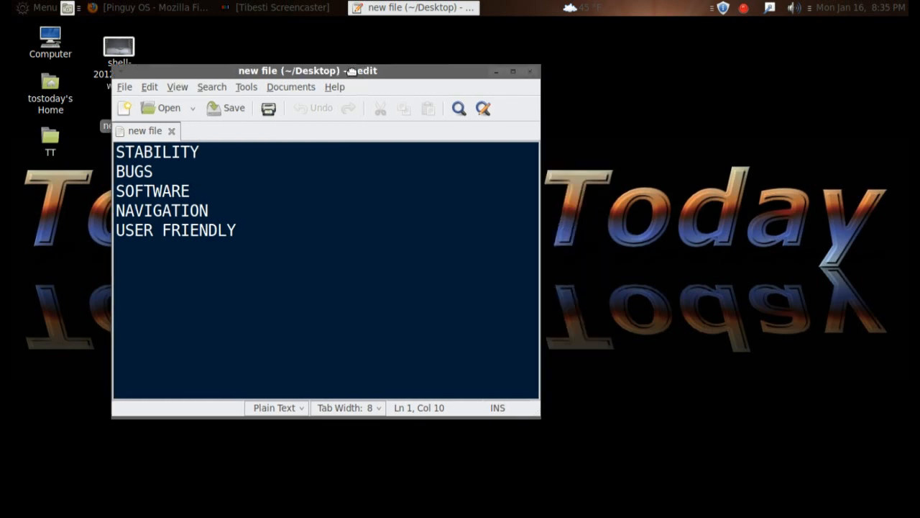
{"action": "left_click_drag", "start_coordinate": [323, 70], "coordinate": [225, 23]}
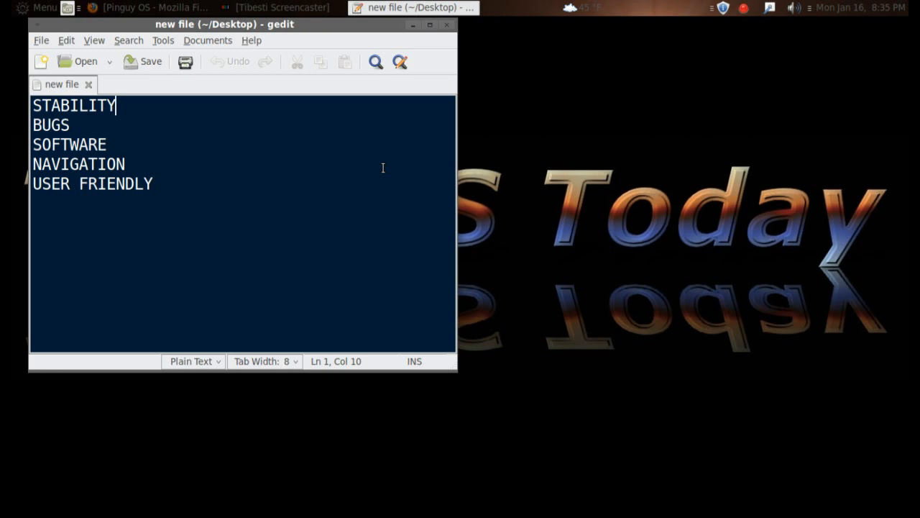
{"action": "mouse_move", "coordinate": [90, 121]}
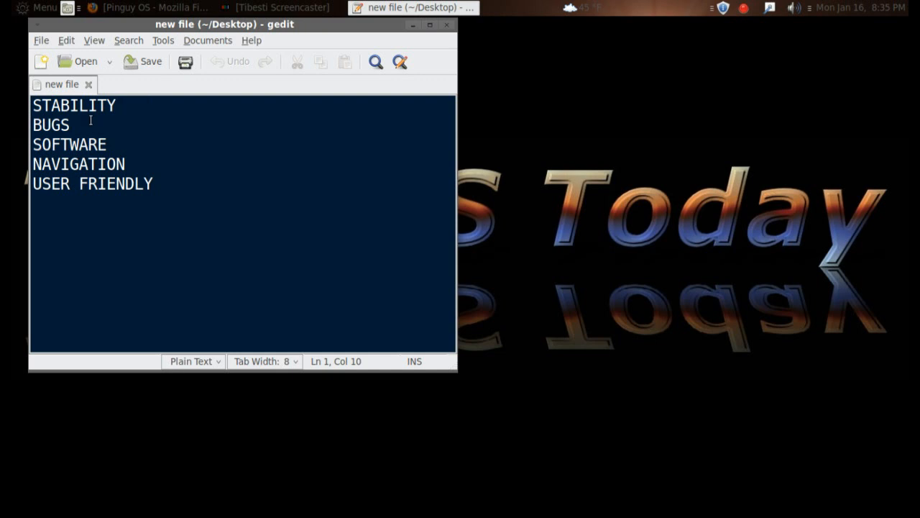
{"action": "left_click", "coordinate": [107, 144]}
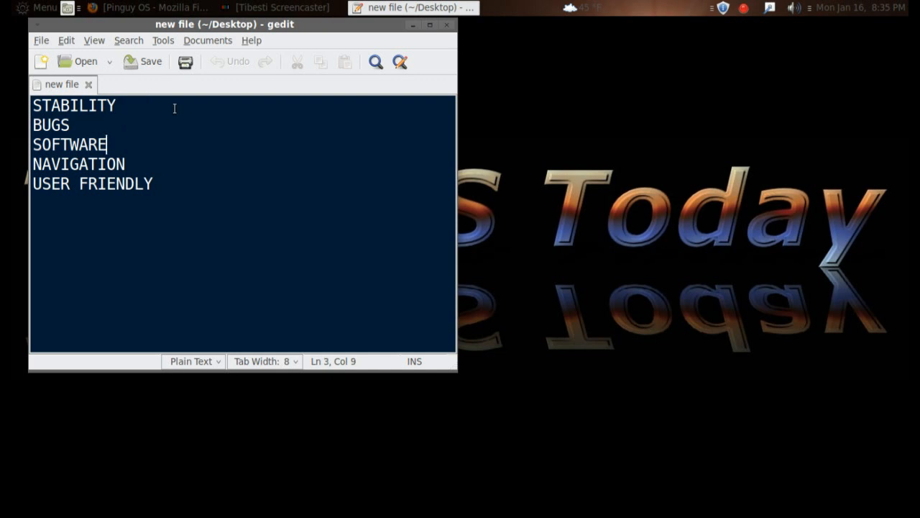
{"action": "left_click", "coordinate": [115, 105]}
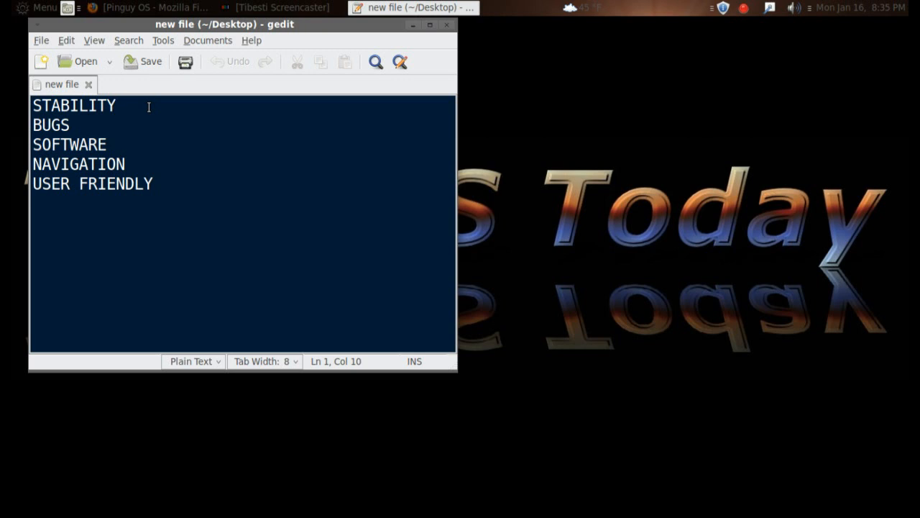
{"action": "left_click", "coordinate": [115, 106]}
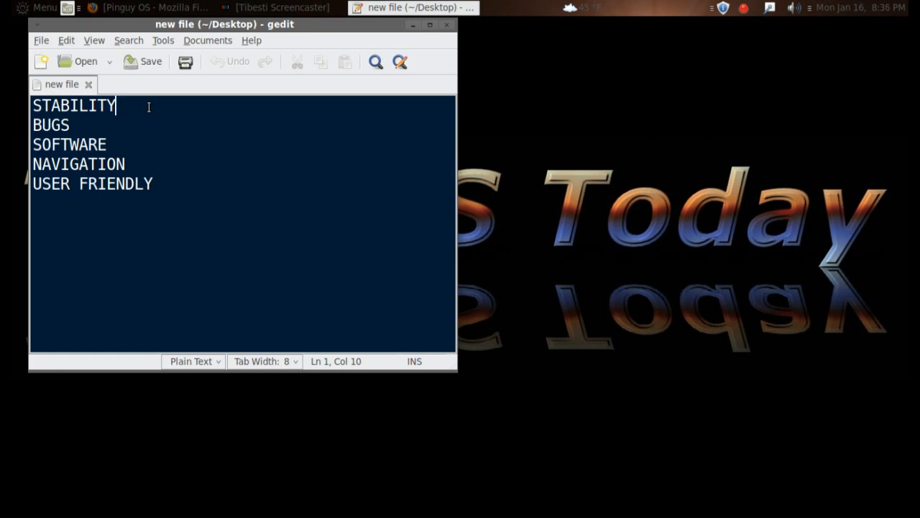
{"action": "left_click", "coordinate": [103, 125]}
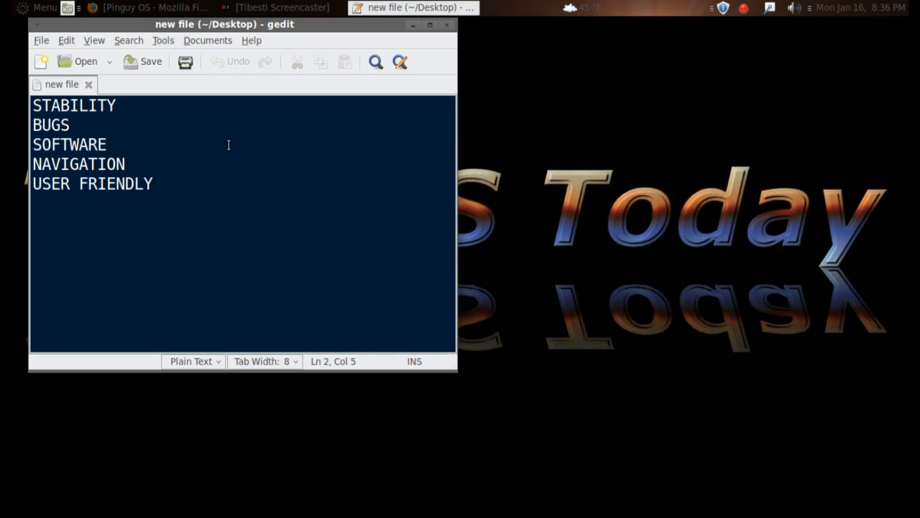
{"action": "left_click", "coordinate": [69, 123]}
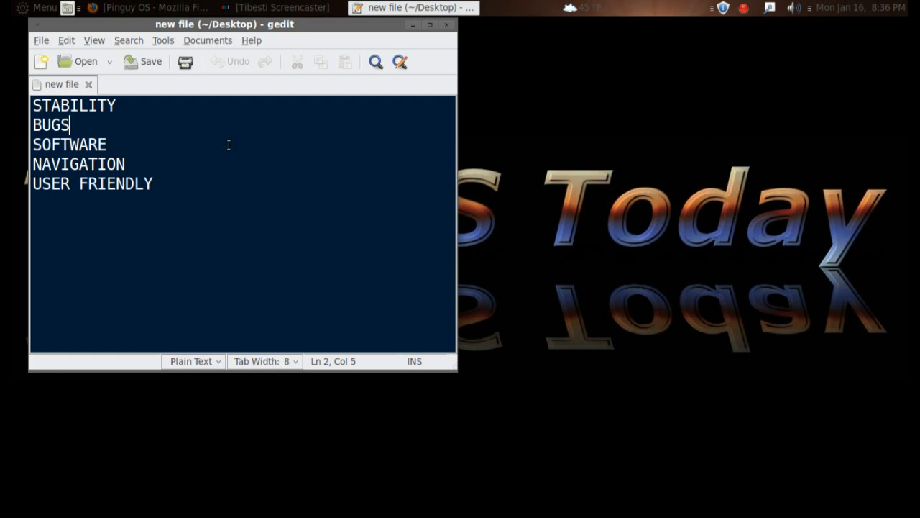
{"action": "mouse_move", "coordinate": [167, 147]}
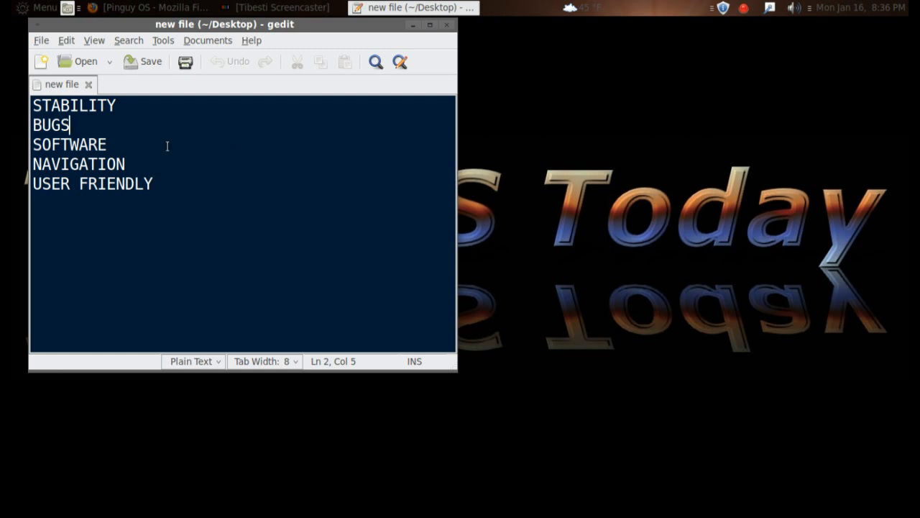
{"action": "left_click", "coordinate": [322, 256]}
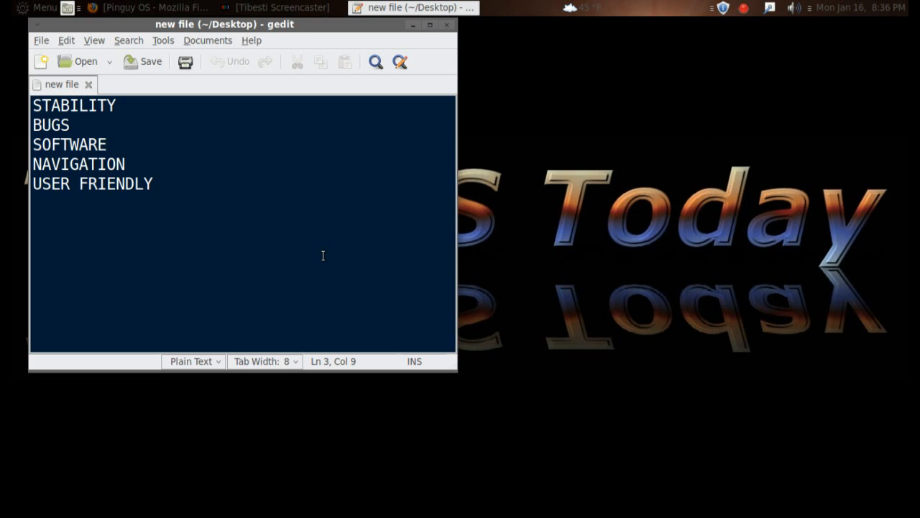
{"action": "left_click", "coordinate": [106, 144]}
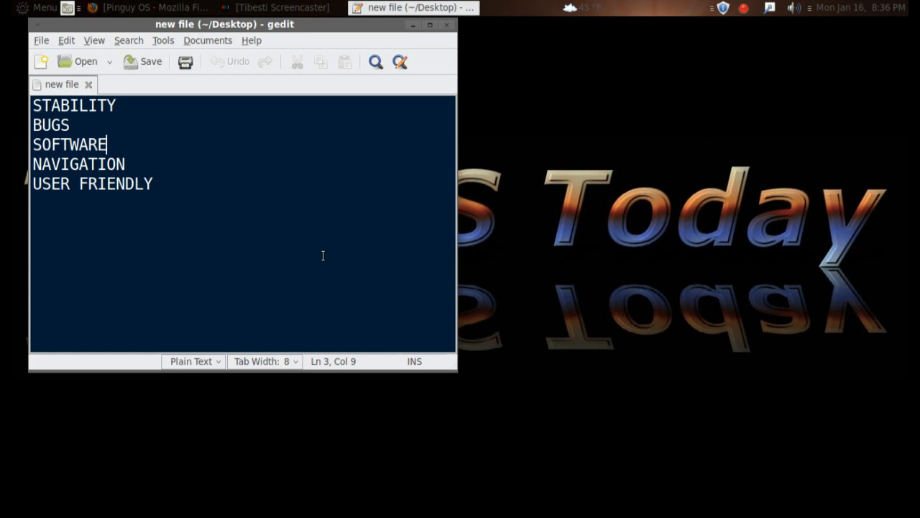
{"action": "mouse_move", "coordinate": [247, 169]}
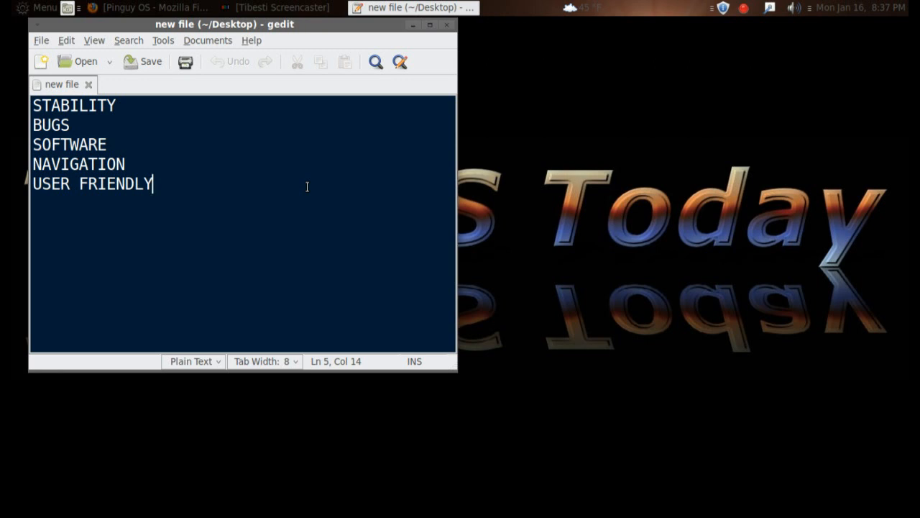
{"action": "mouse_move", "coordinate": [509, 148]}
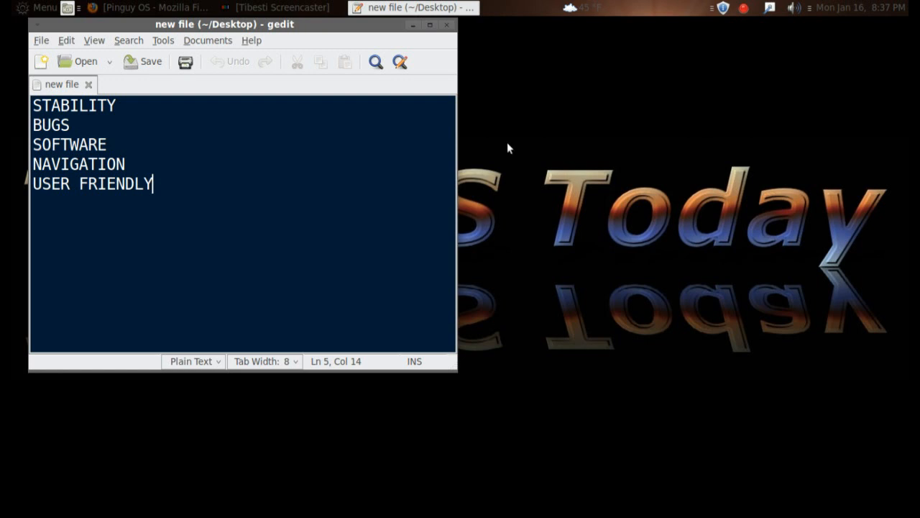
{"action": "right_click", "coordinate": [650, 166]}
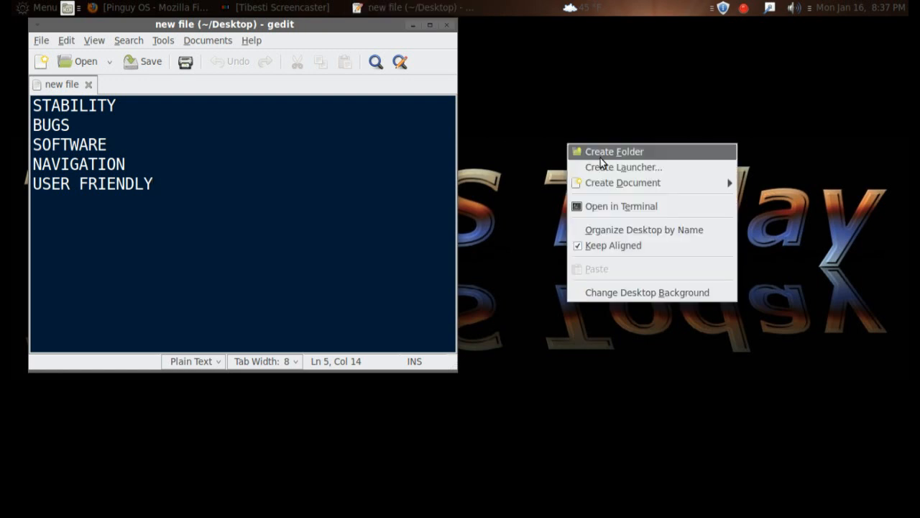
{"action": "mouse_move", "coordinate": [637, 259]}
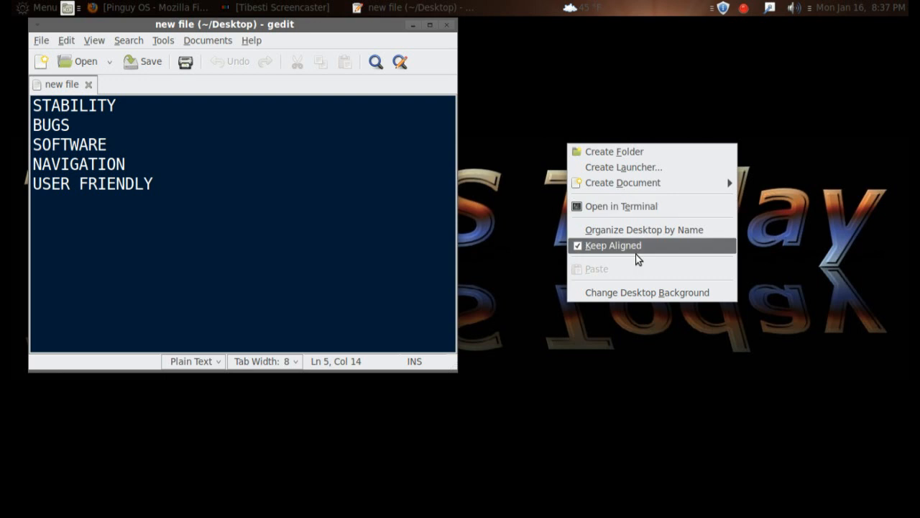
{"action": "mouse_move", "coordinate": [639, 296]}
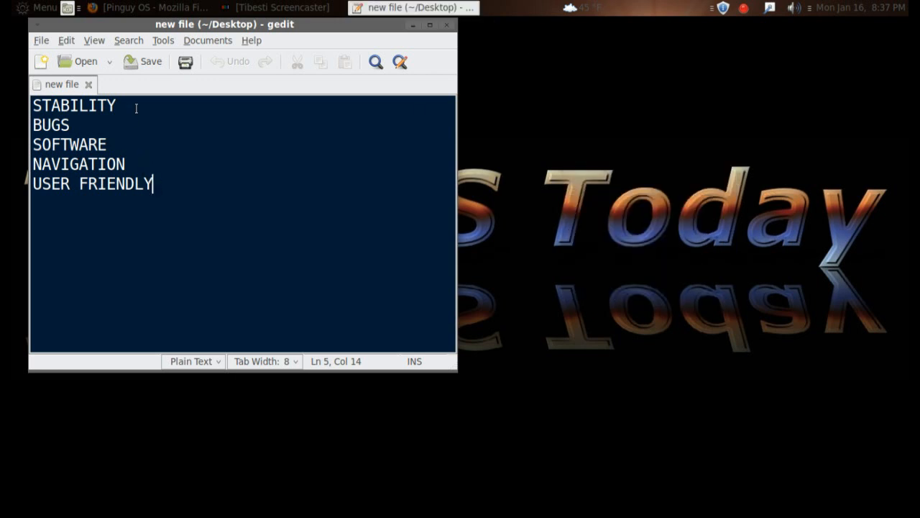
{"action": "left_click", "coordinate": [114, 106]}
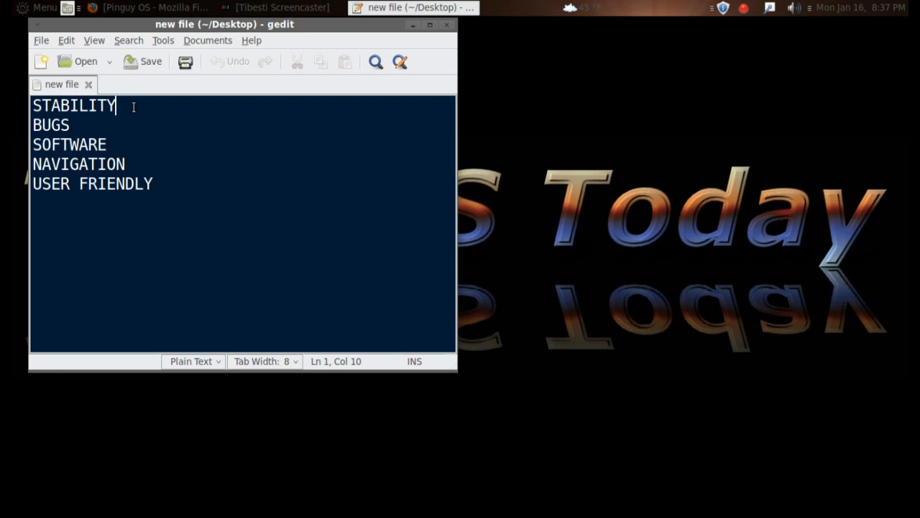
{"action": "left_click", "coordinate": [132, 144]}
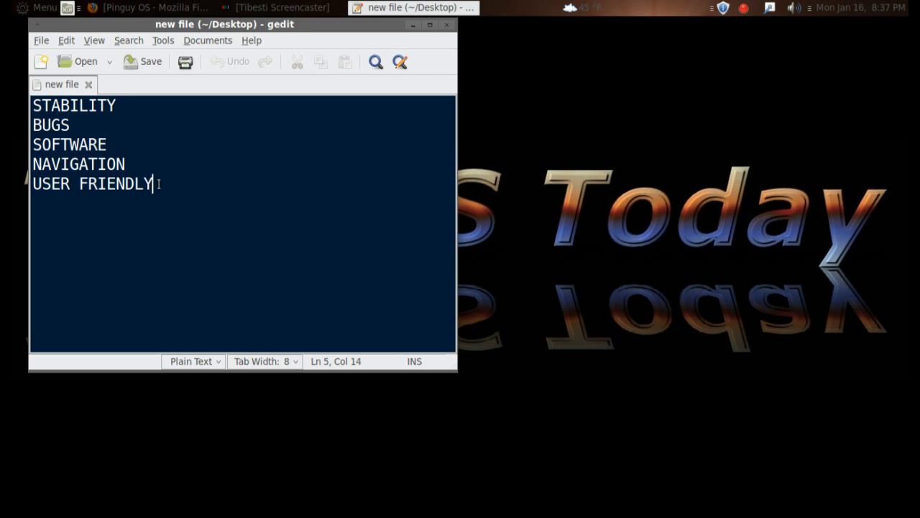
{"action": "mouse_move", "coordinate": [121, 134]}
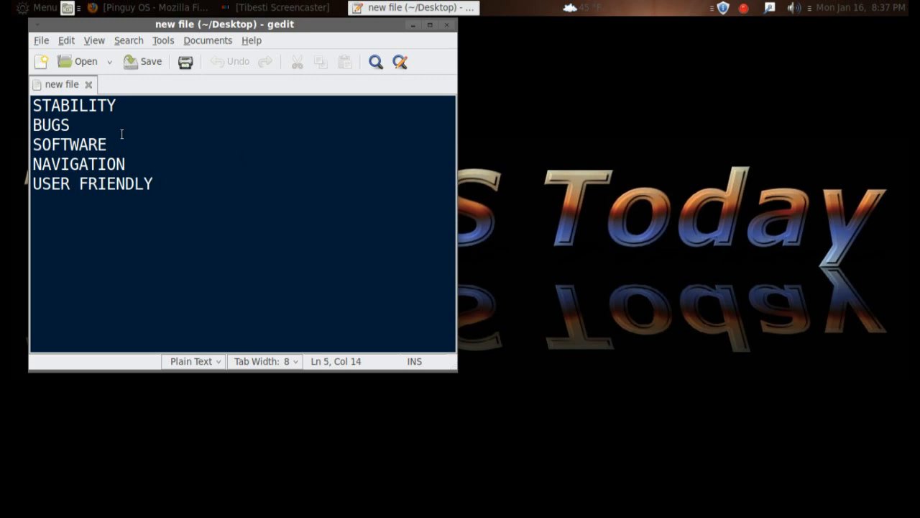